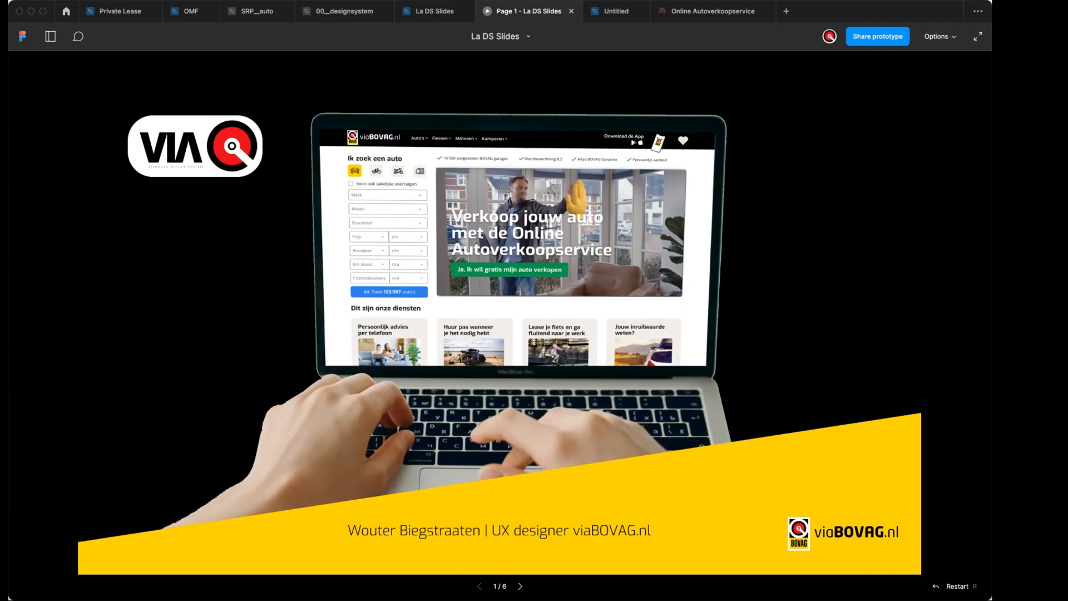
{"action": "mouse_move", "coordinate": [201, 79]}
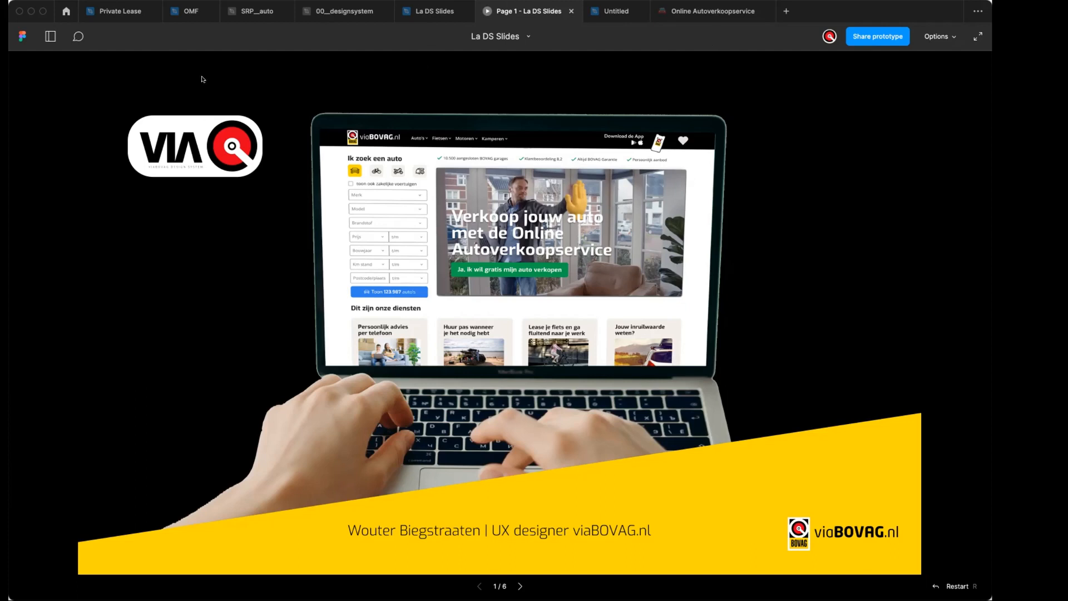
{"action": "mouse_move", "coordinate": [190, 34]}
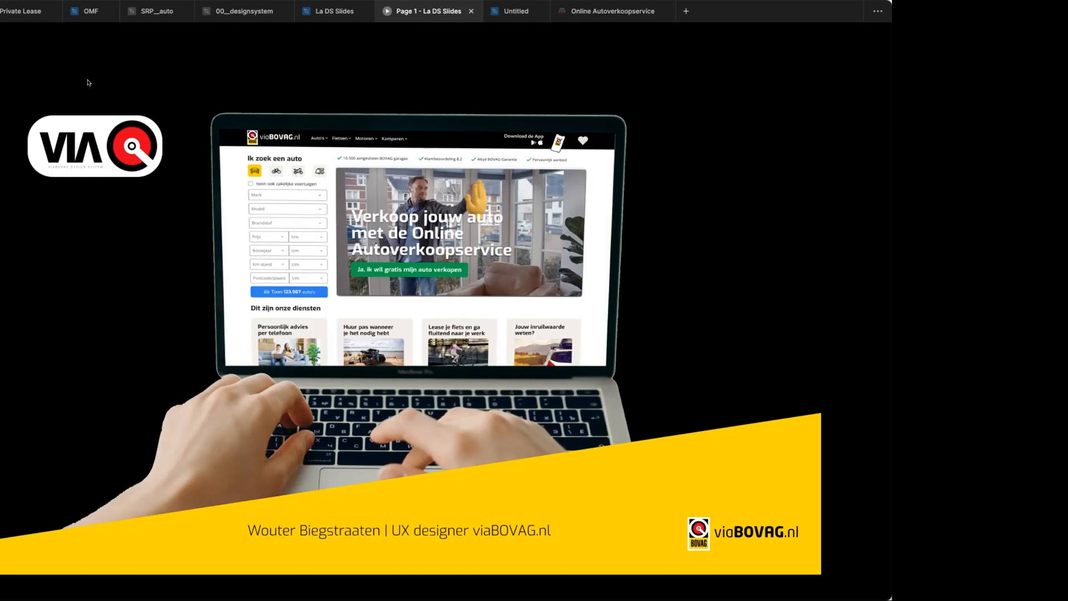
{"action": "mouse_move", "coordinate": [84, 69]}
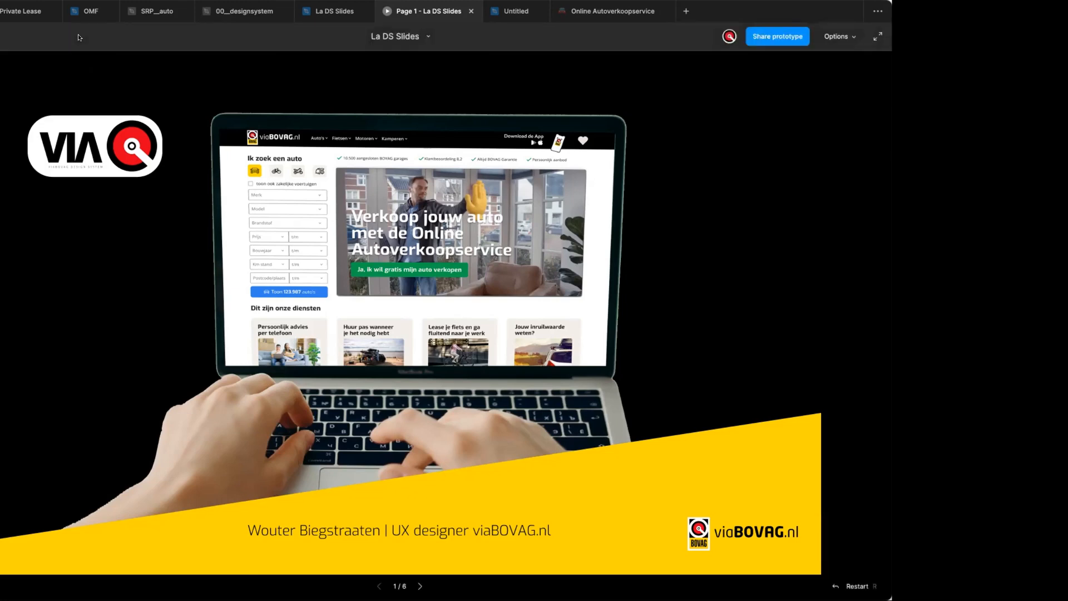
{"action": "mouse_move", "coordinate": [80, 80]}
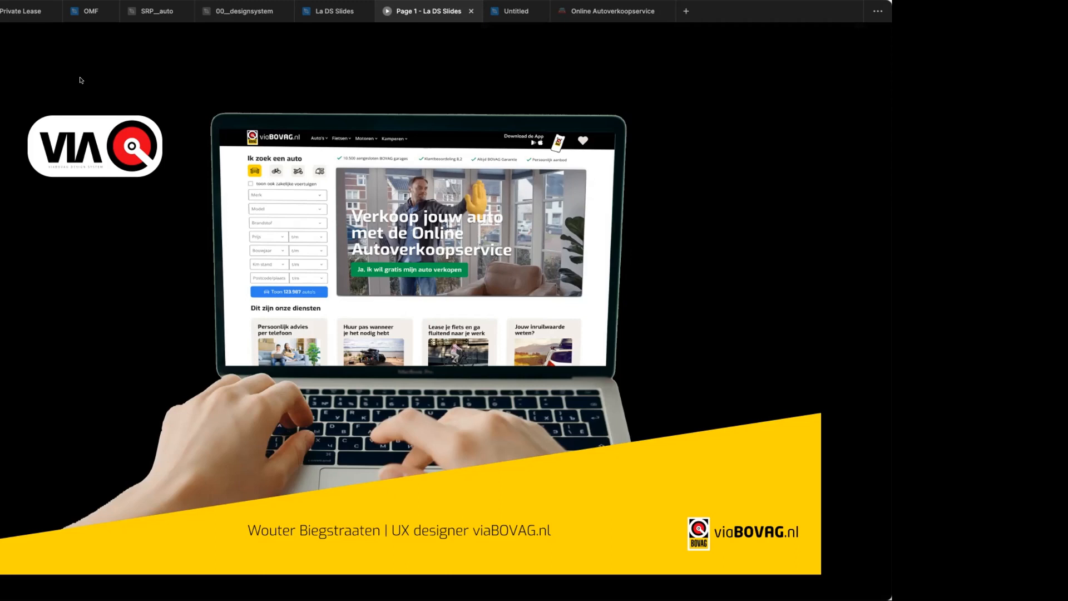
{"action": "mouse_move", "coordinate": [73, 65]}
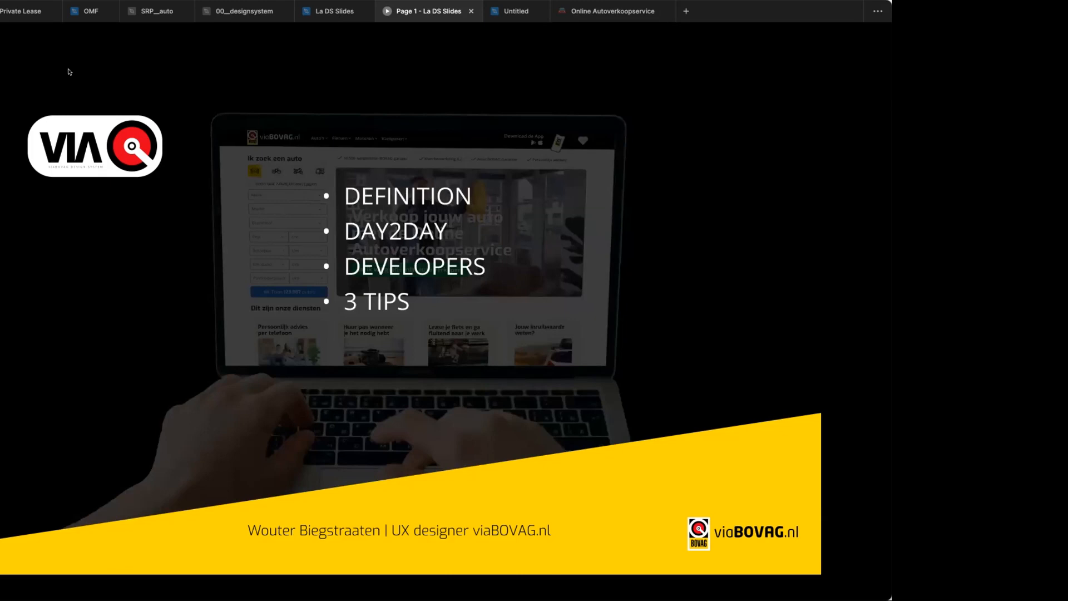
{"action": "mouse_move", "coordinate": [259, 210]}
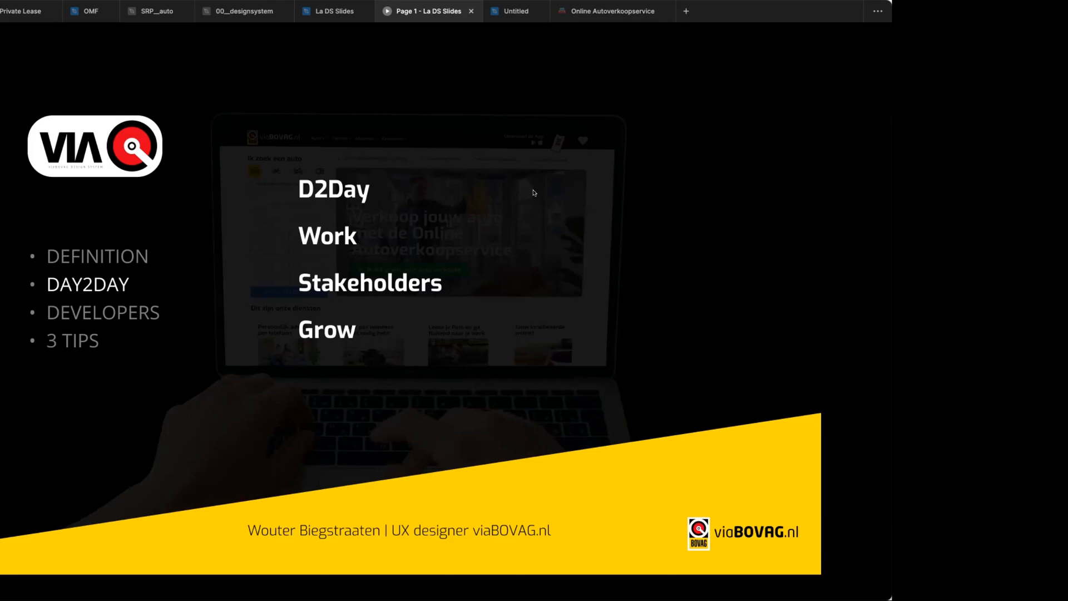
{"action": "mouse_move", "coordinate": [556, 164]}
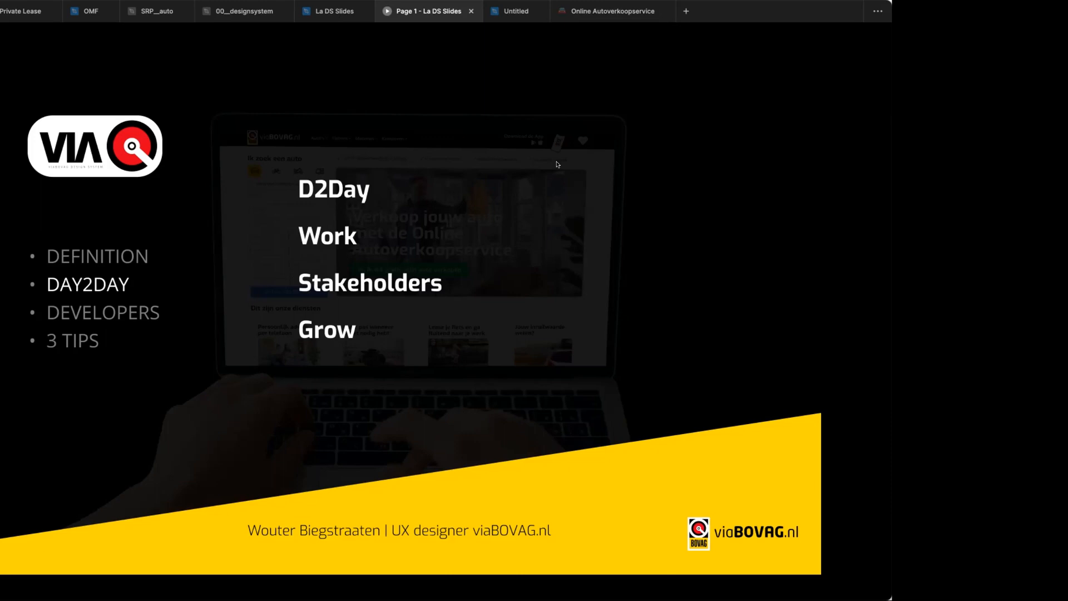
{"action": "mouse_move", "coordinate": [589, 125]}
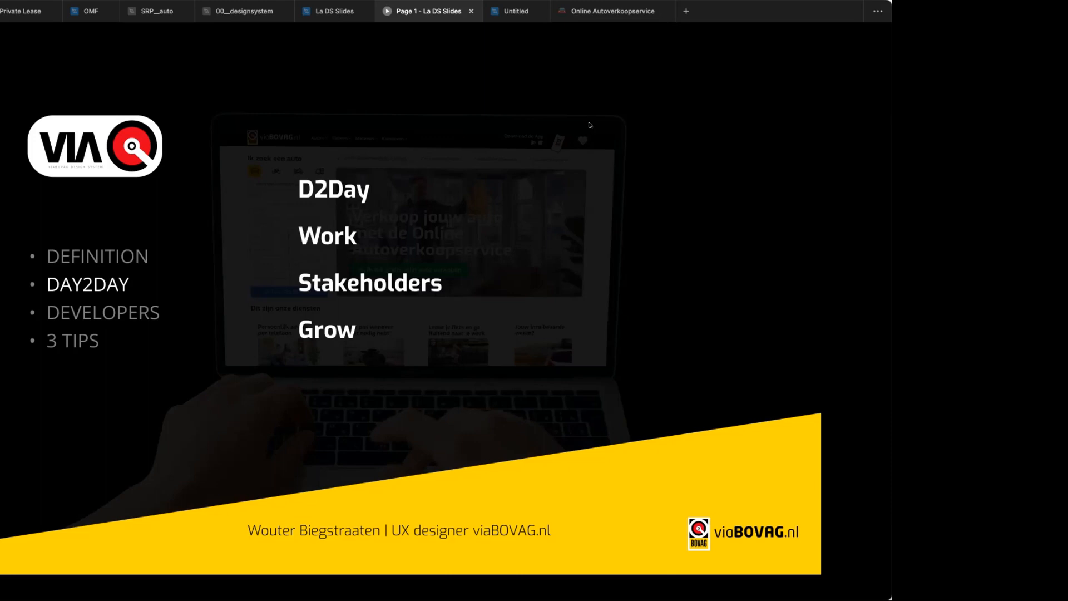
{"action": "mouse_move", "coordinate": [670, 148]}
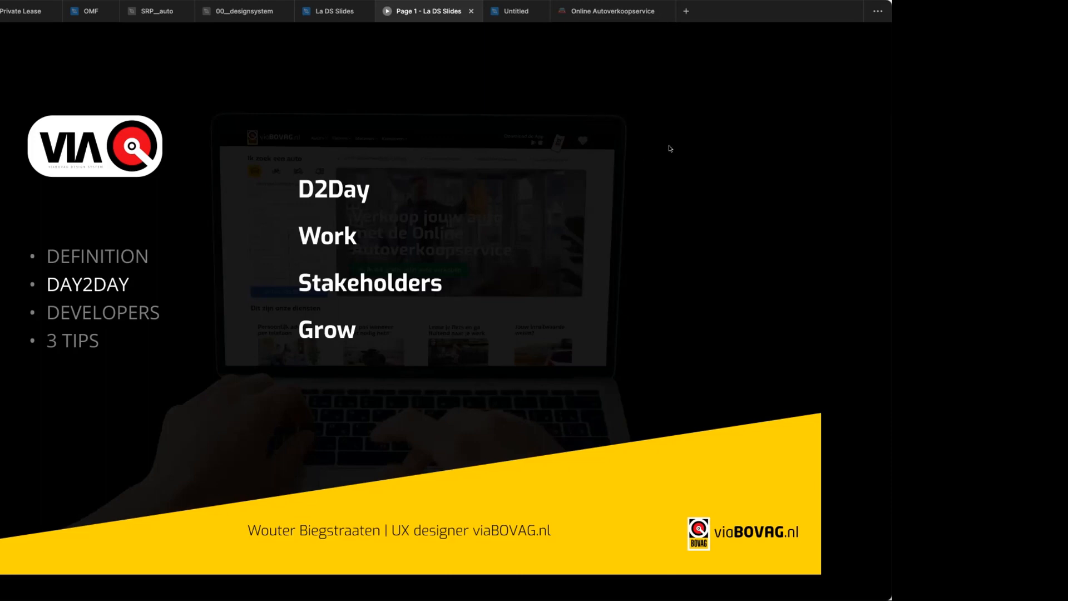
{"action": "mouse_move", "coordinate": [666, 155]}
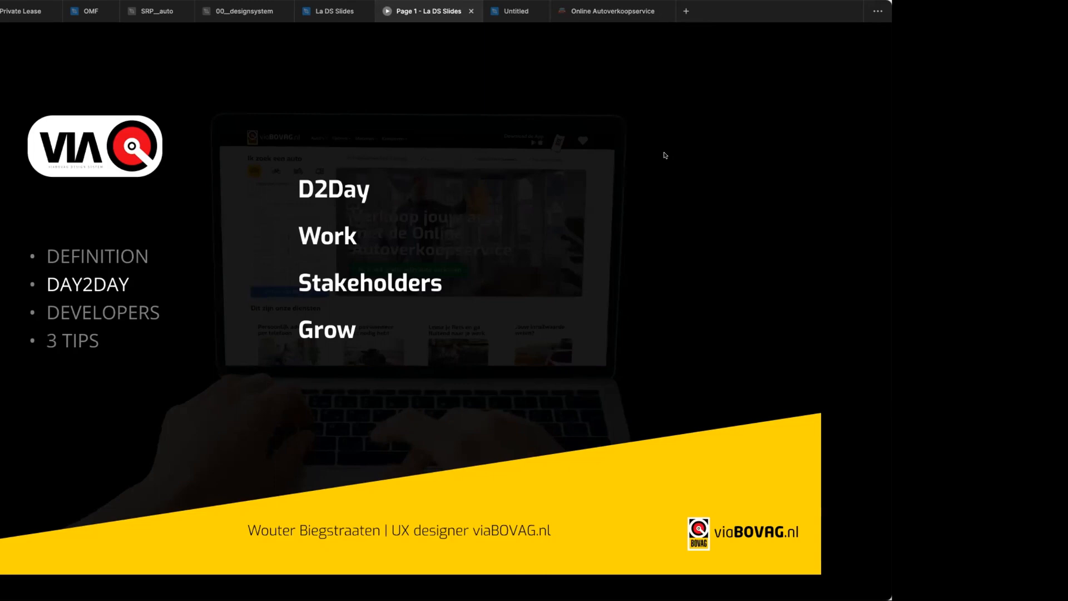
{"action": "mouse_move", "coordinate": [464, 112]}
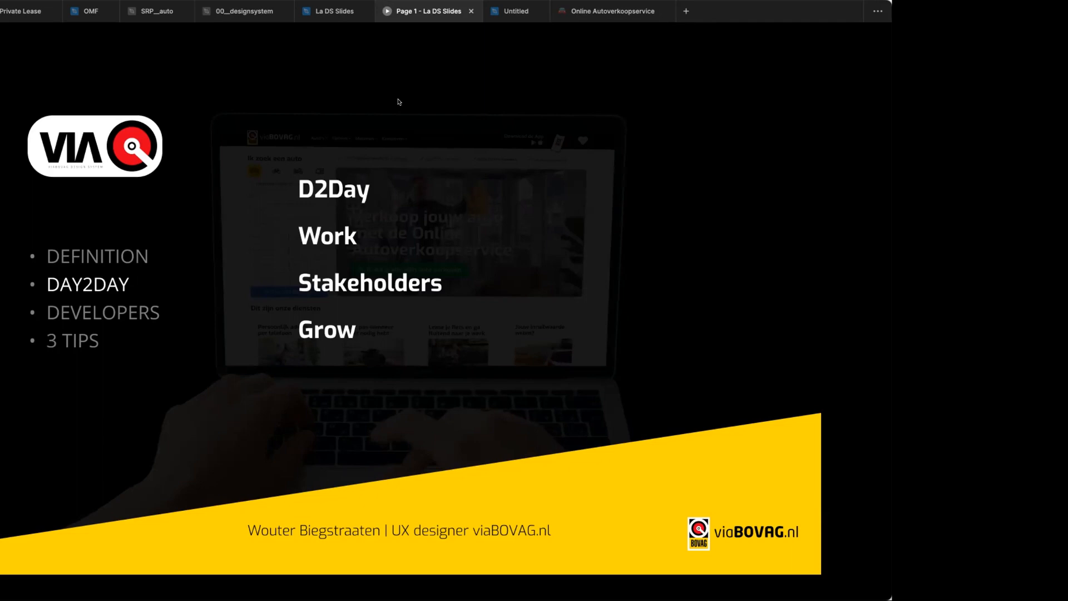
{"action": "mouse_move", "coordinate": [297, 97]}
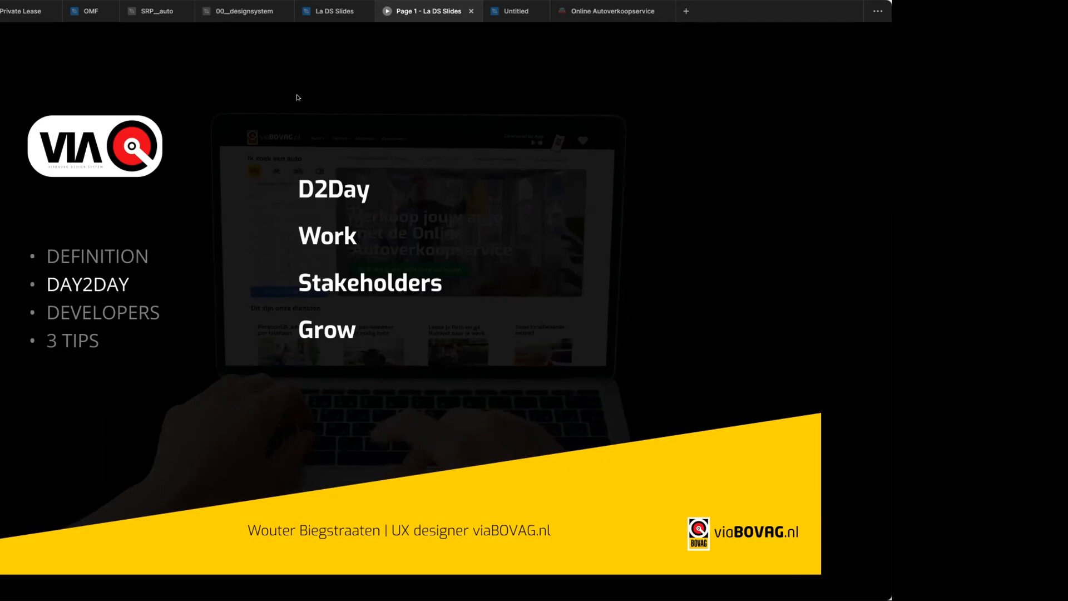
{"action": "mouse_move", "coordinate": [370, 83]}
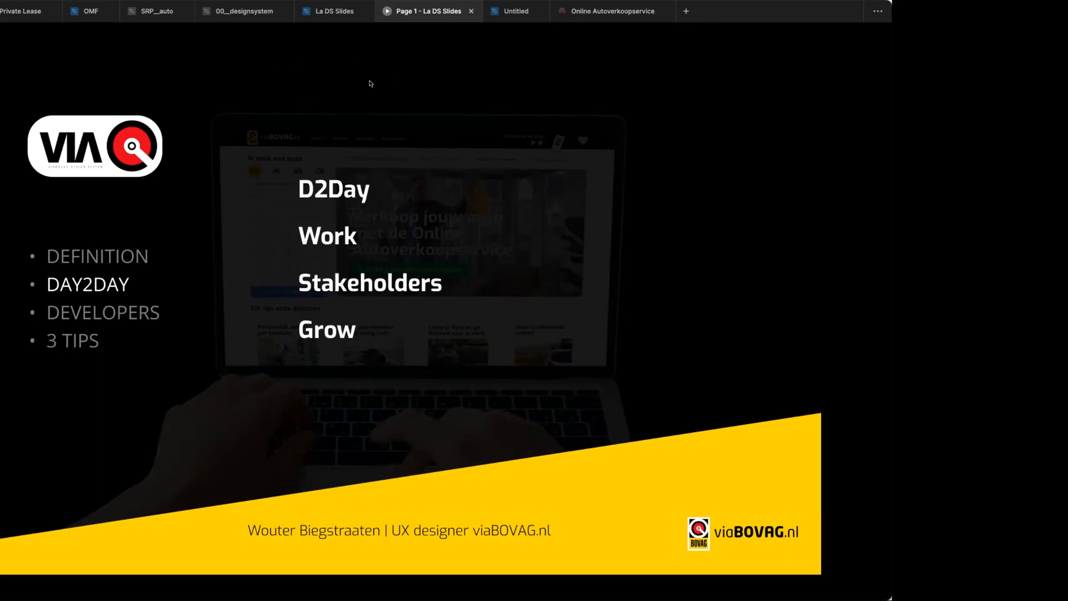
{"action": "mouse_move", "coordinate": [359, 91]}
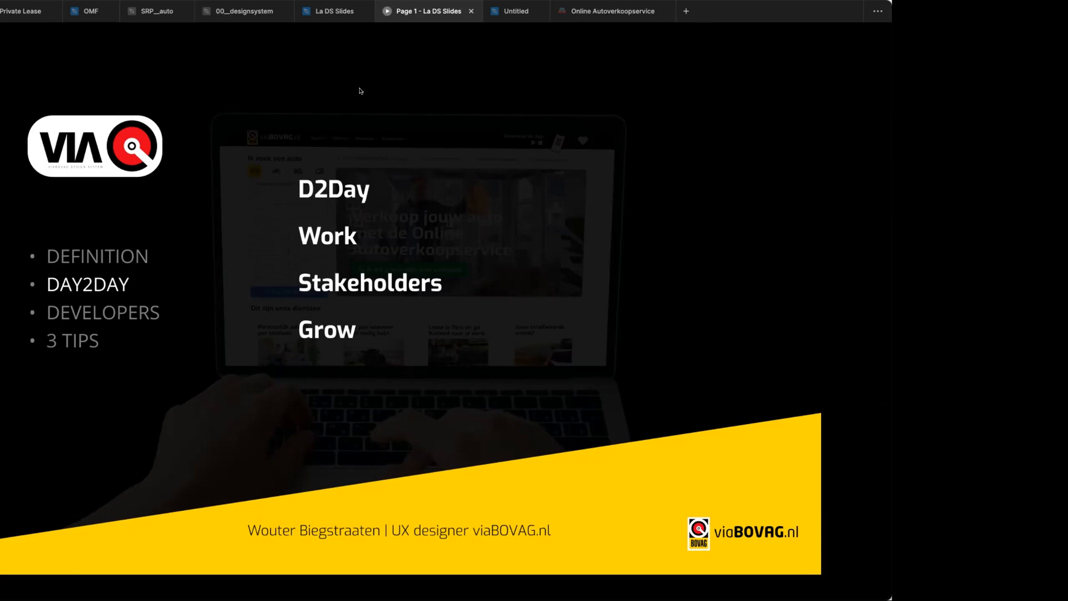
{"action": "mouse_move", "coordinate": [277, 81]}
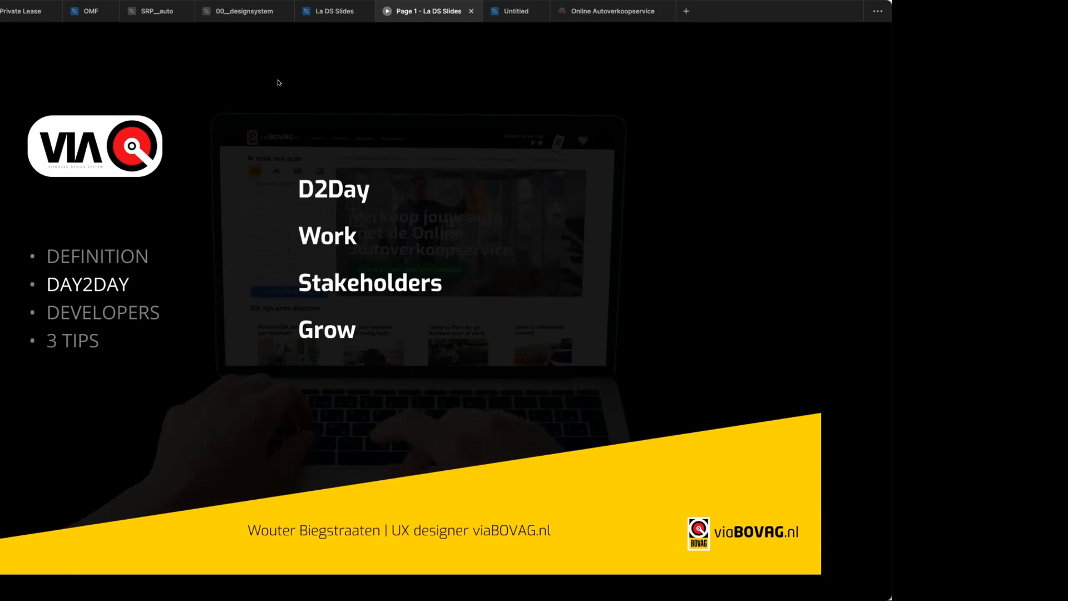
{"action": "mouse_move", "coordinate": [258, 93]}
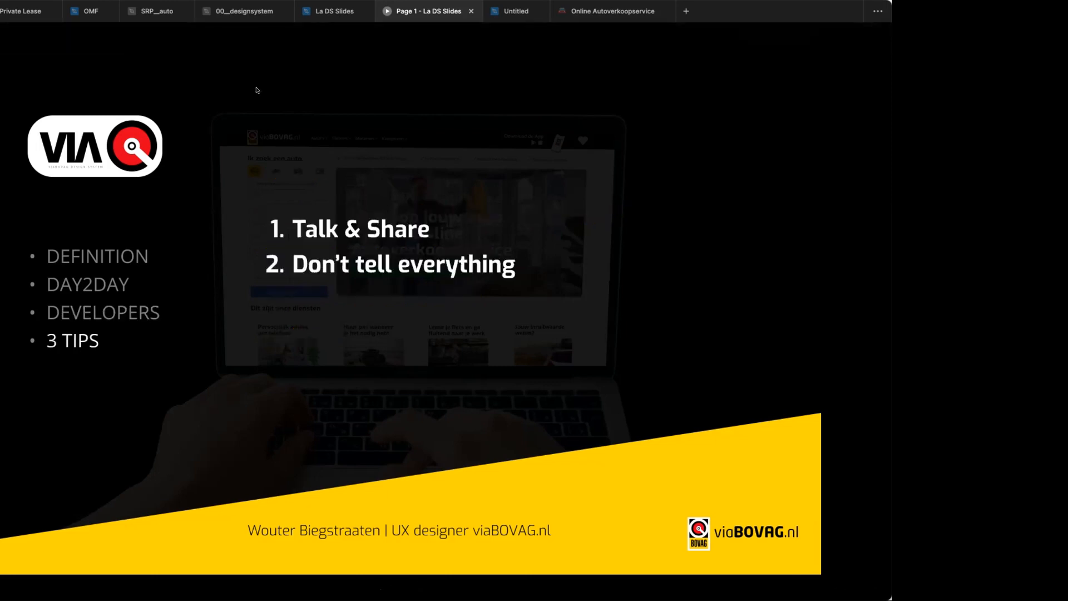
{"action": "mouse_move", "coordinate": [178, 326]}
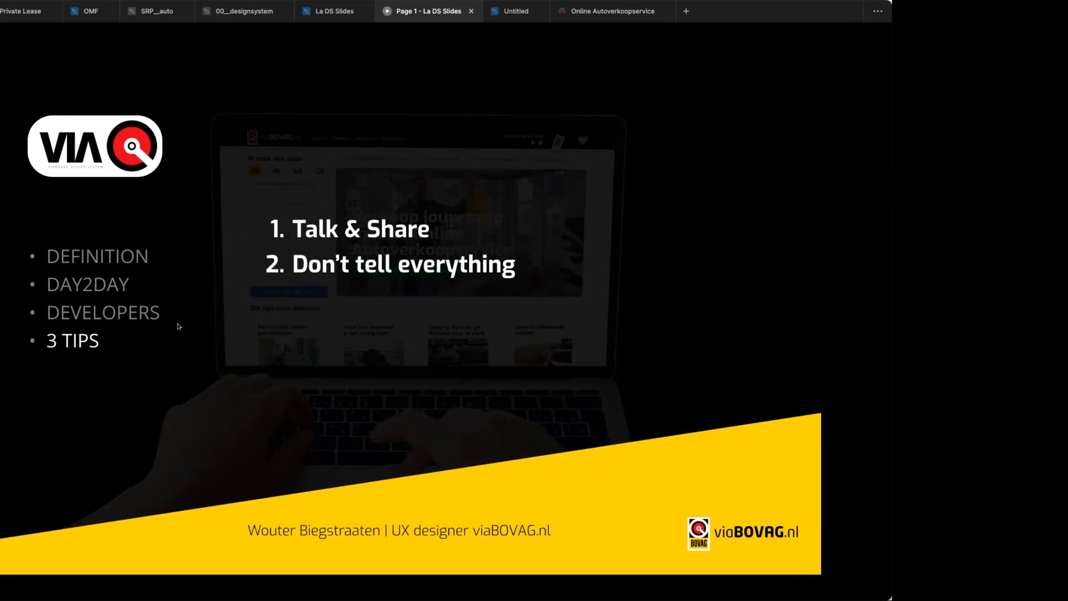
{"action": "mouse_move", "coordinate": [173, 367]}
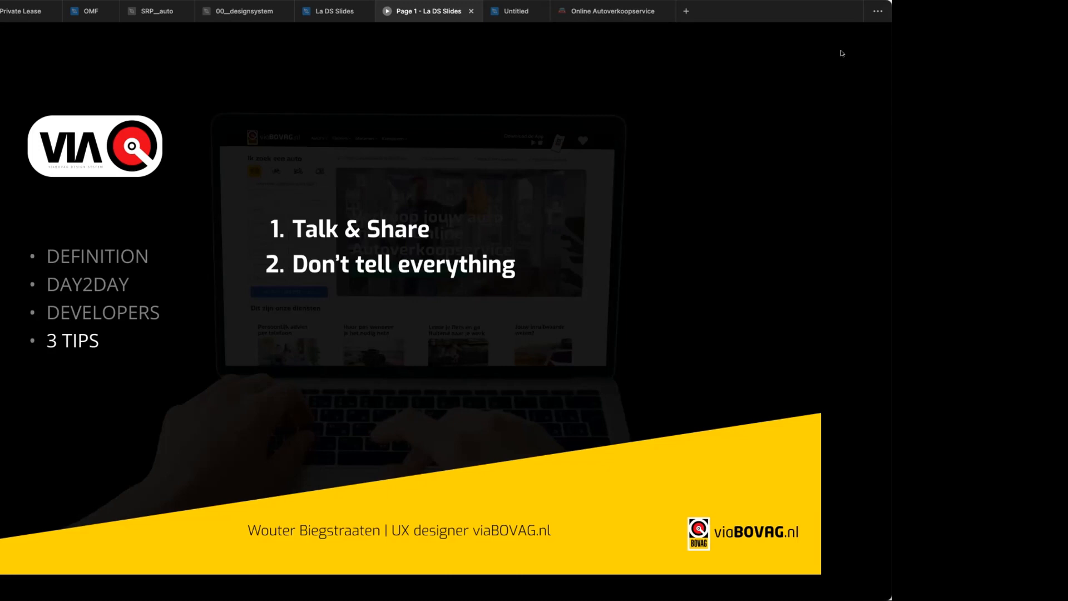
{"action": "mouse_move", "coordinate": [284, 64]}
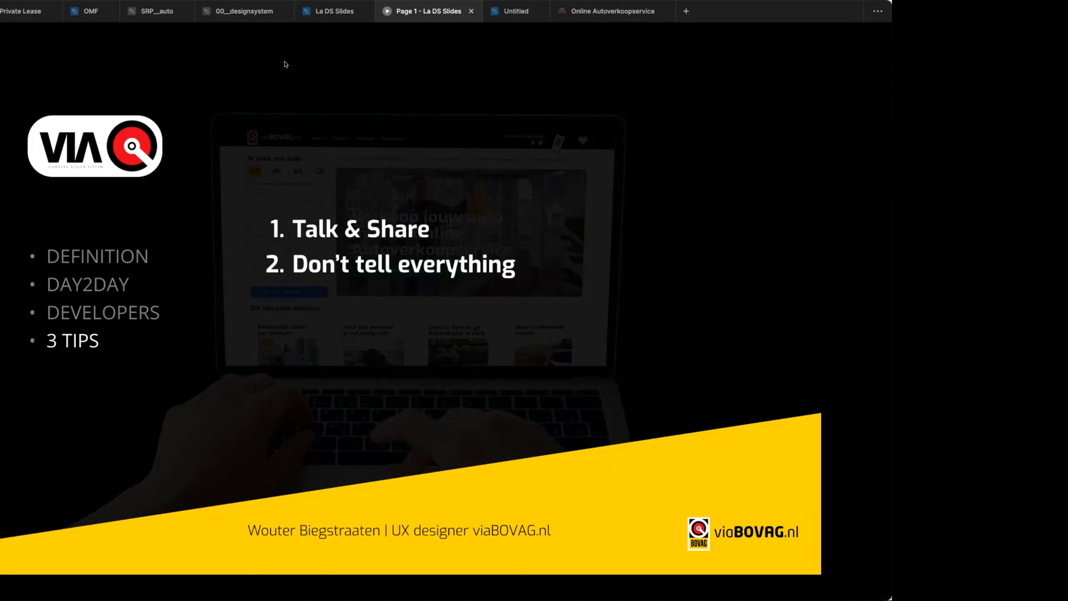
{"action": "mouse_move", "coordinate": [316, 131]}
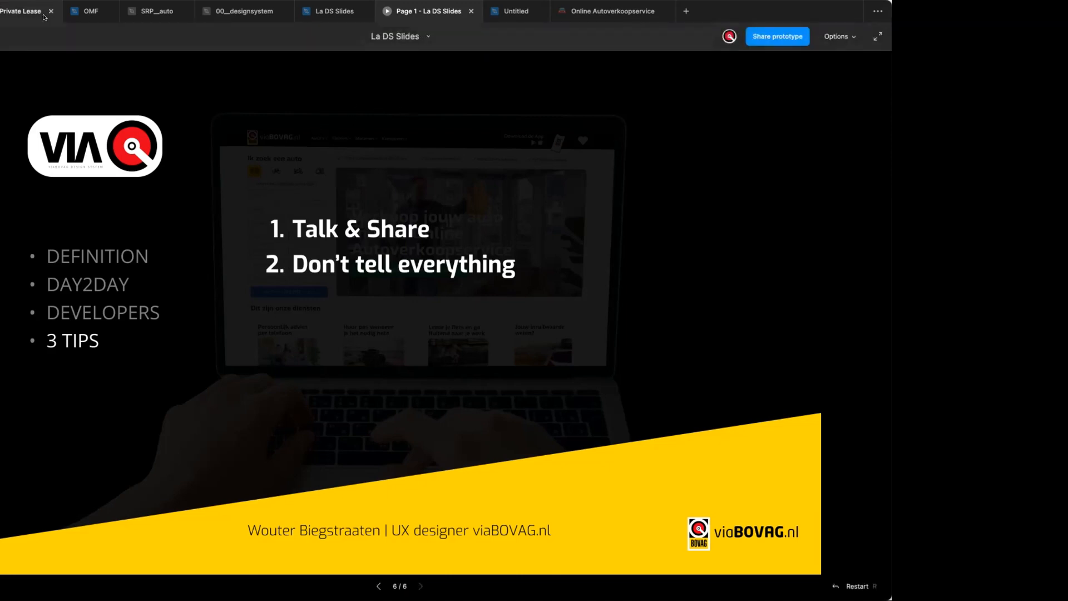
{"action": "mouse_move", "coordinate": [783, 7]}
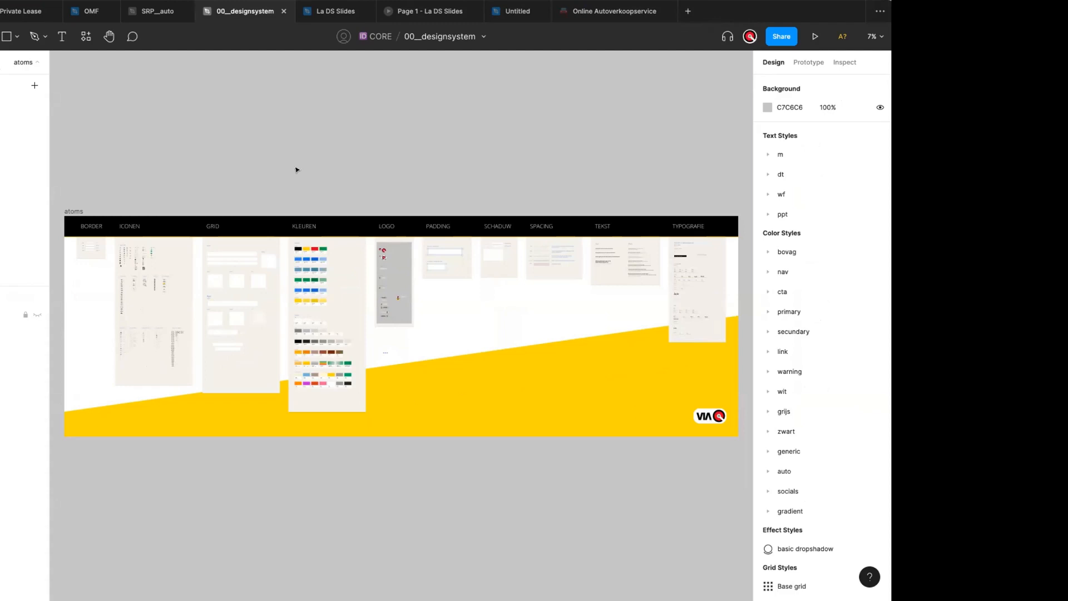
- Bring the KLEUREN swatches and LOGO frame into close view on the atoms page
{"action": "left_click", "coordinate": [153, 310]}
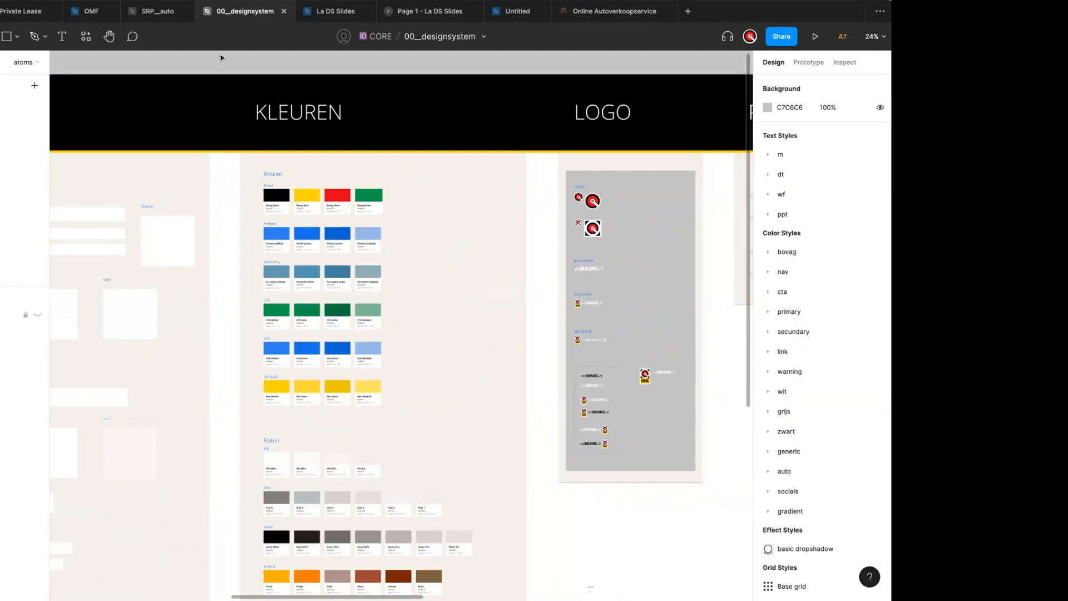
{"action": "left_click", "coordinate": [250, 243]}
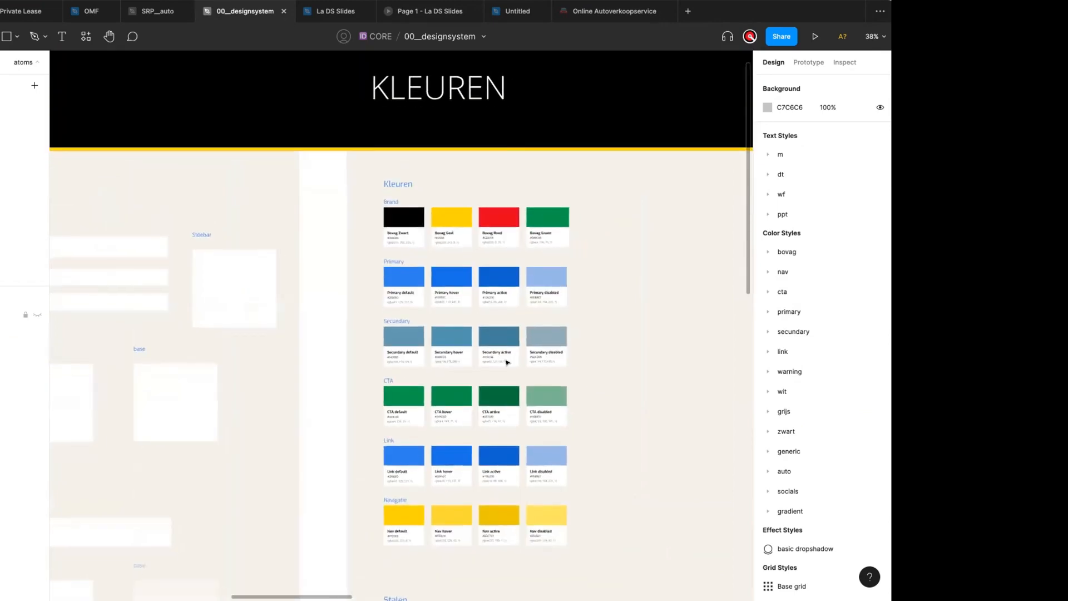
- Scroll down through the colour swatches toward the Telefoonnummer button variants
{"action": "scroll", "scroll_direction": "down", "scroll_amount": 3}
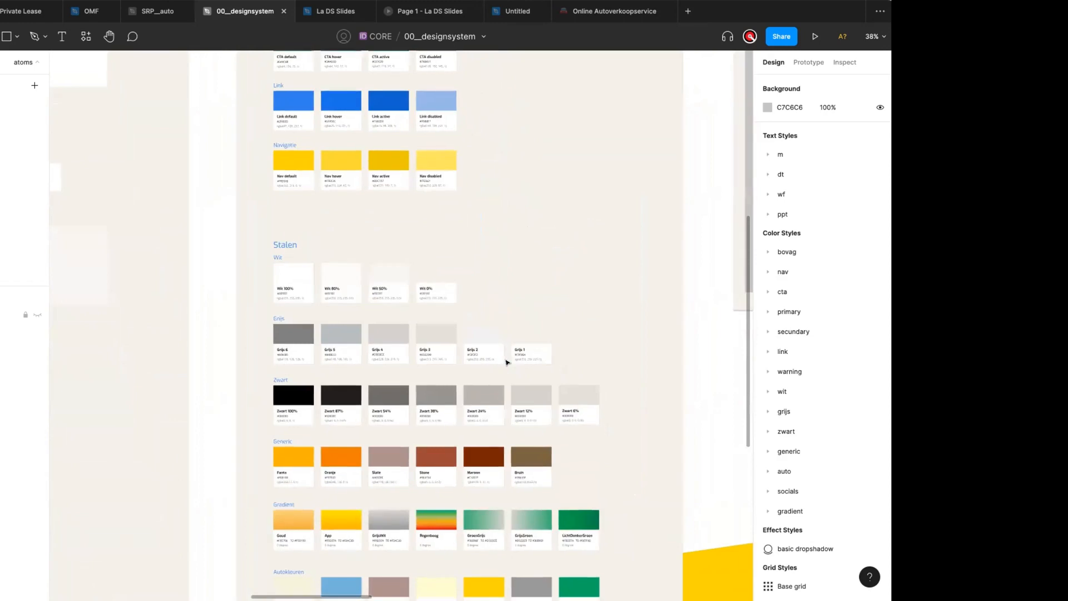
{"action": "scroll", "scroll_direction": "down", "scroll_amount": 3}
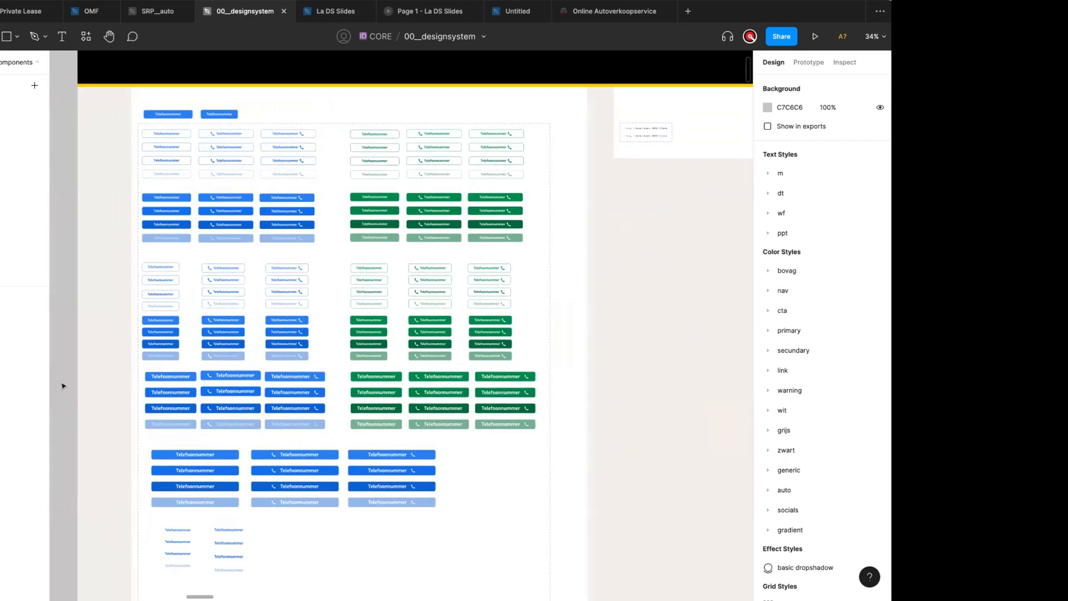
{"action": "mouse_move", "coordinate": [55, 234]}
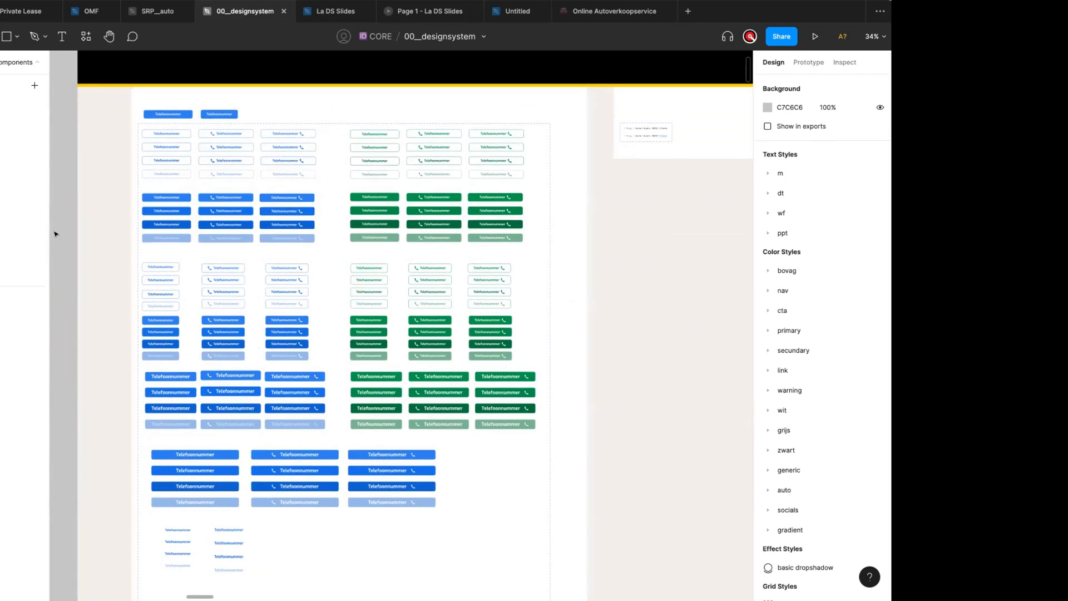
{"action": "mouse_move", "coordinate": [709, 45]}
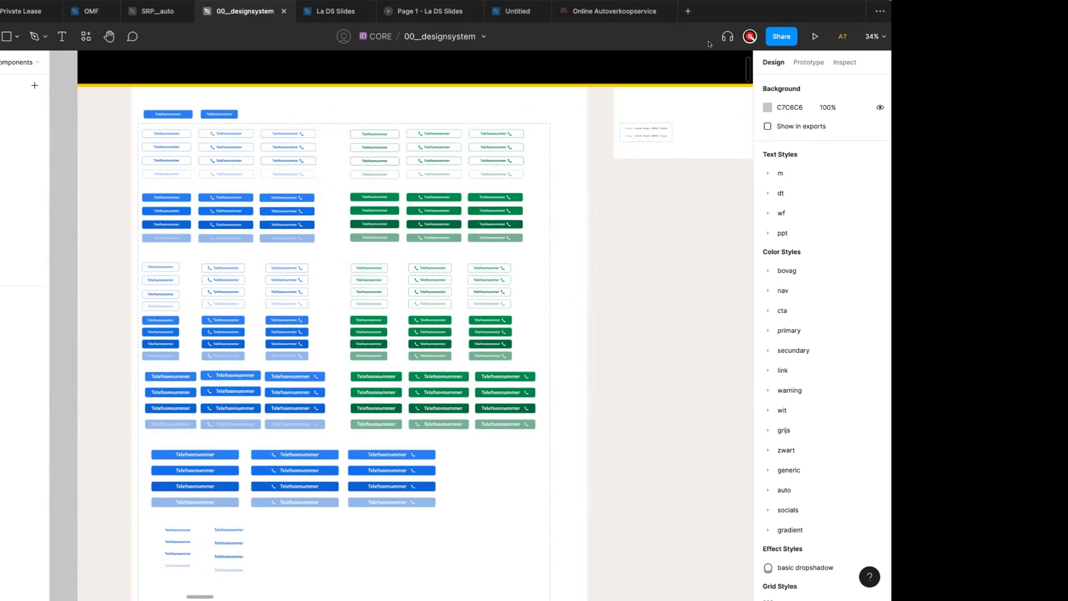
- Inspect the bovag and nav colour style groups in the Color Styles list
{"action": "left_click", "coordinate": [807, 193]}
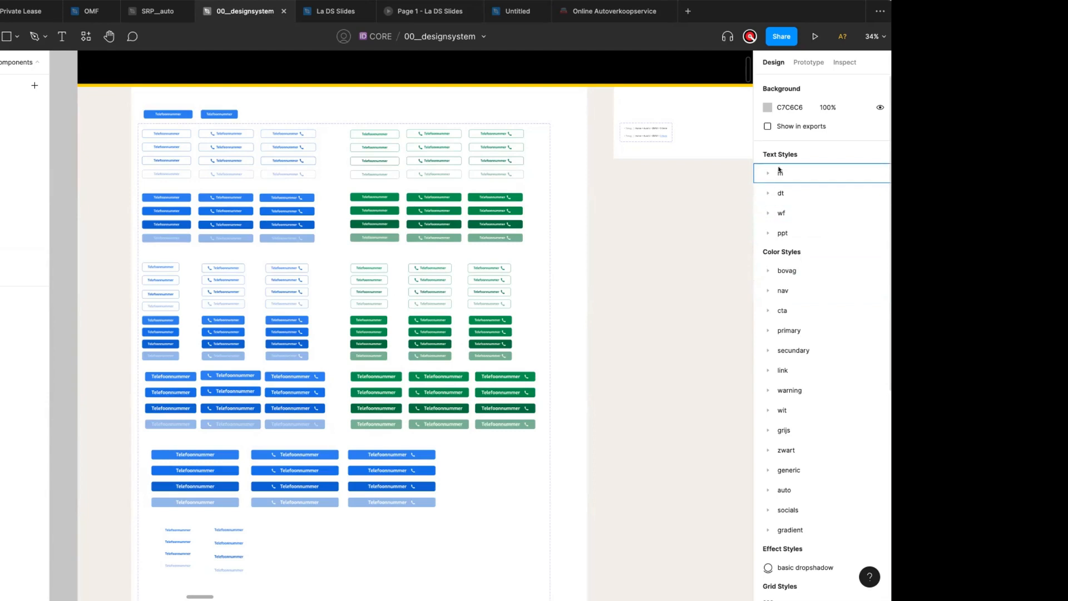
{"action": "left_click", "coordinate": [769, 193]}
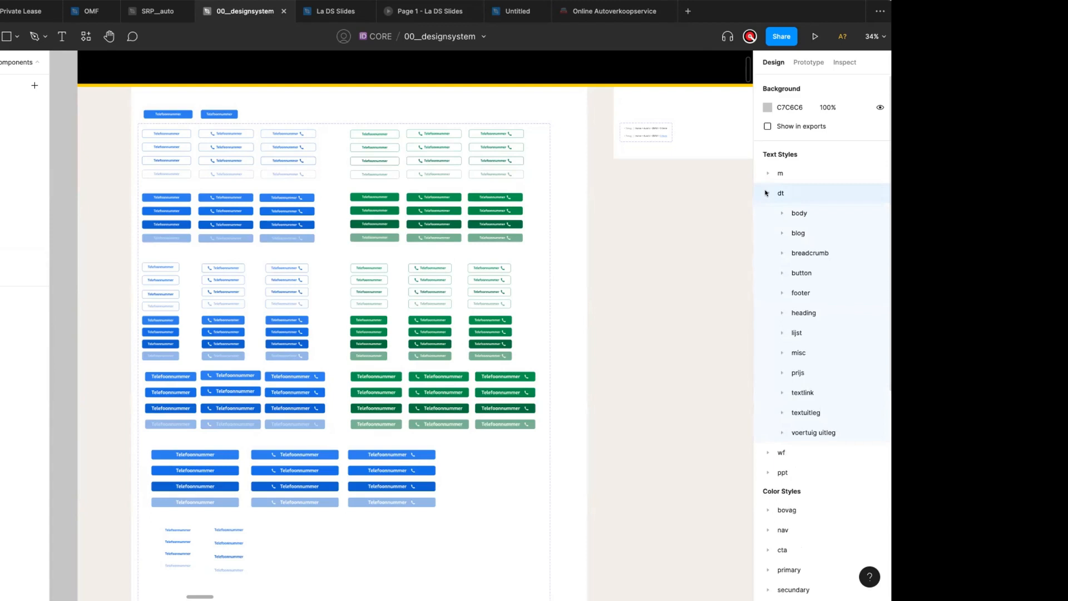
{"action": "left_click", "coordinate": [768, 193]}
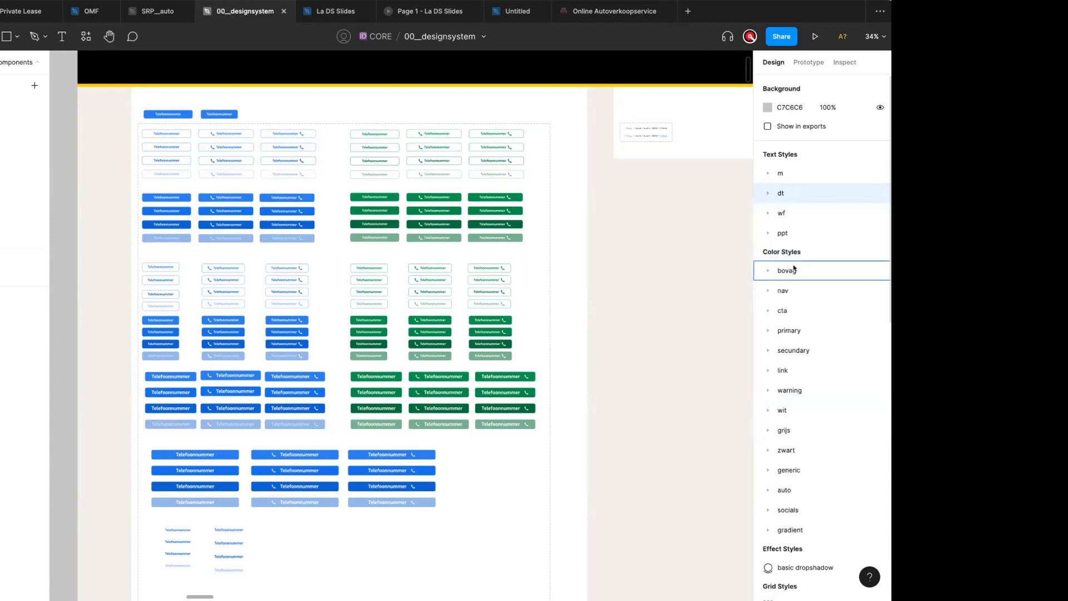
{"action": "left_click", "coordinate": [782, 290]}
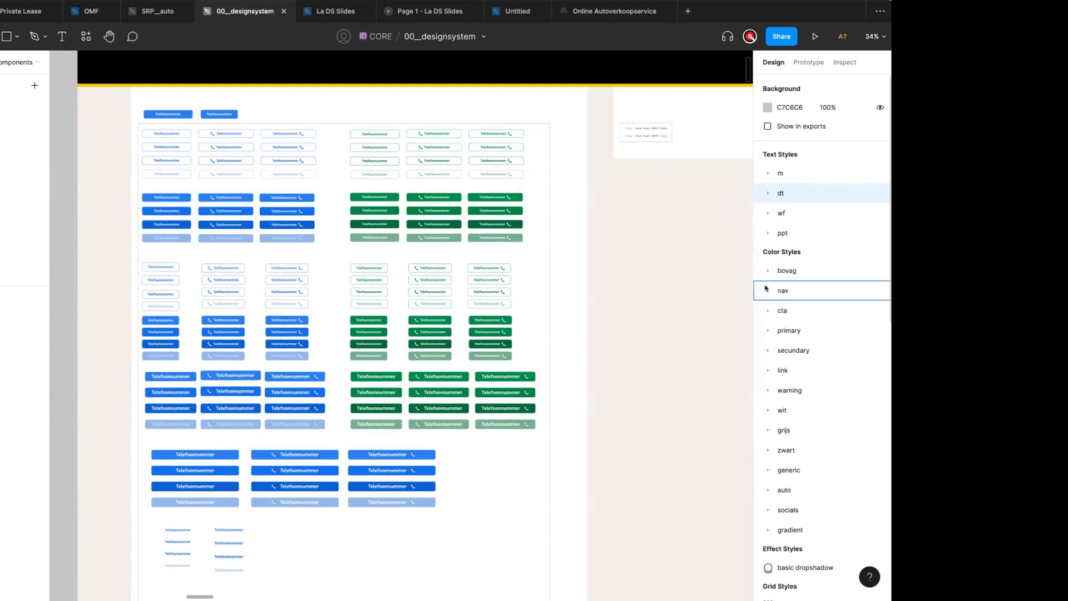
- Expand the nav and cta colour groups to show default, hover, active and disabled swatches
{"action": "left_click", "coordinate": [768, 291]}
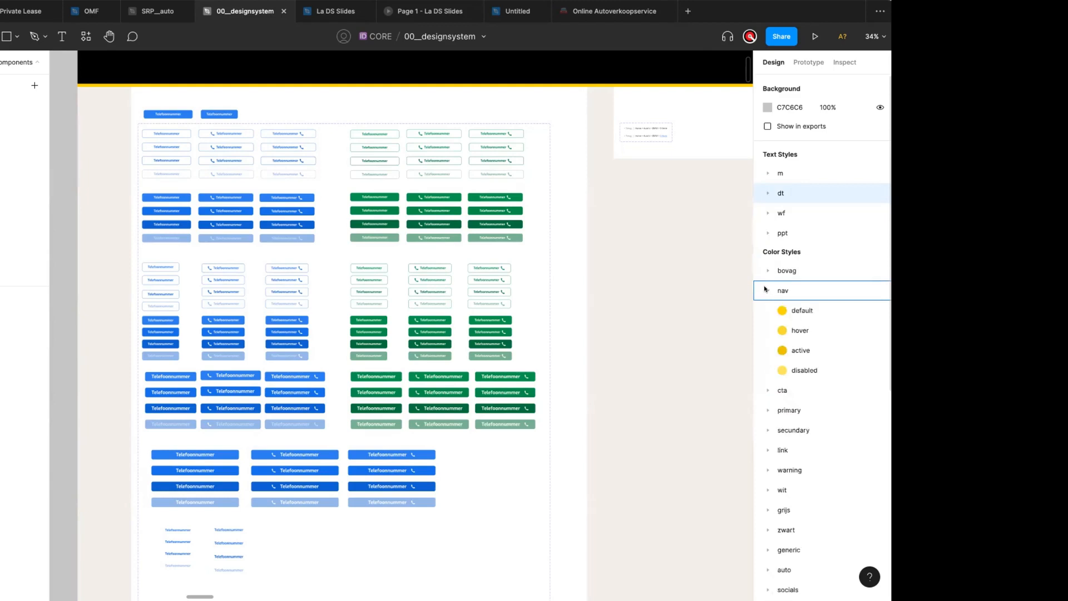
{"action": "left_click", "coordinate": [783, 310]}
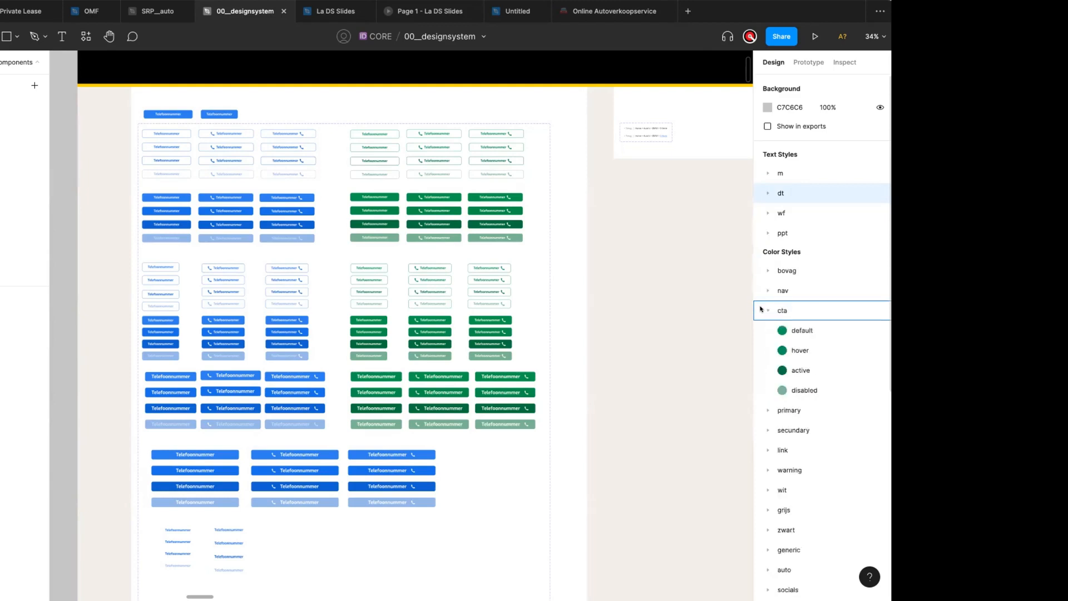
{"action": "left_click", "coordinate": [768, 310]}
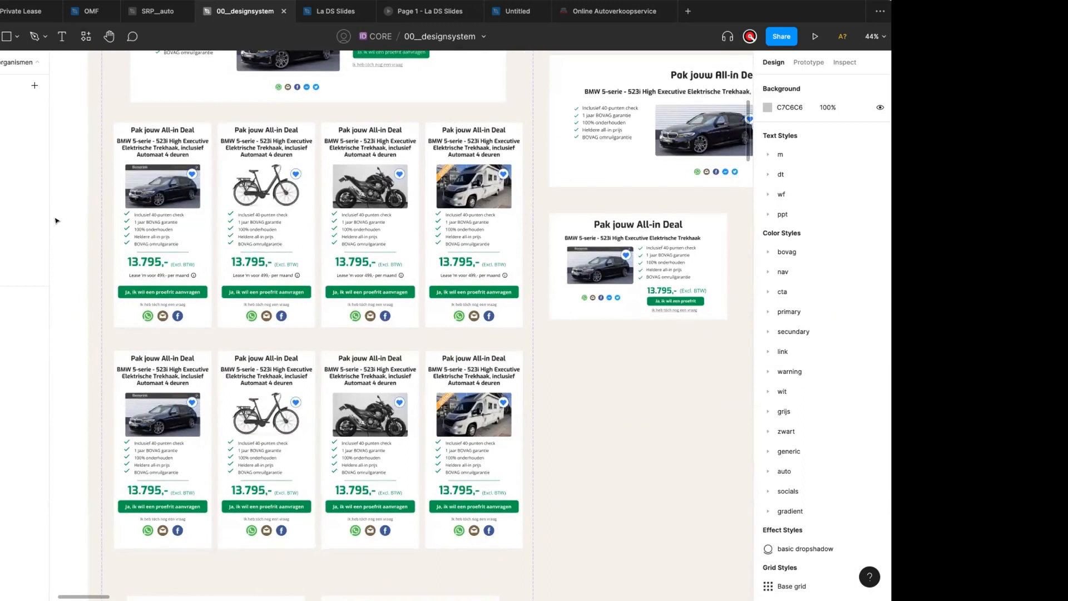
{"action": "mouse_move", "coordinate": [64, 236]}
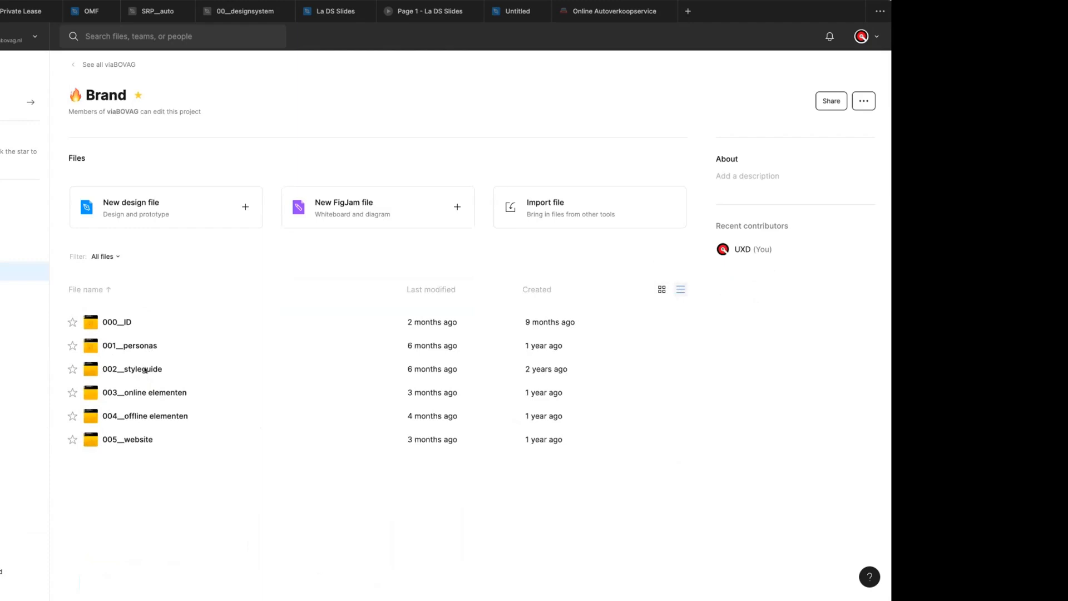
{"action": "mouse_move", "coordinate": [140, 392]}
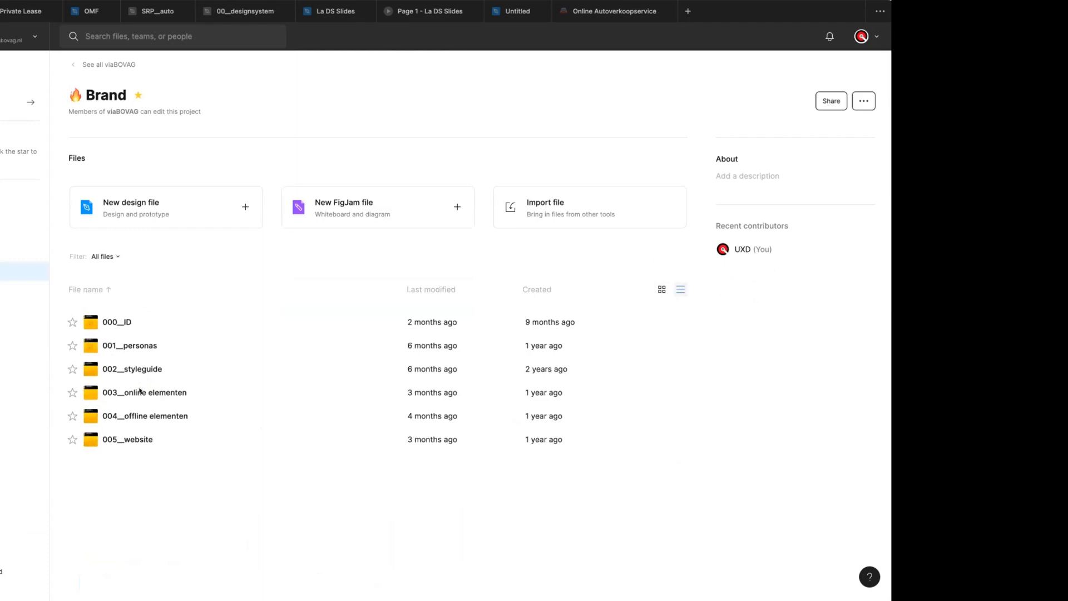
{"action": "mouse_move", "coordinate": [148, 439]}
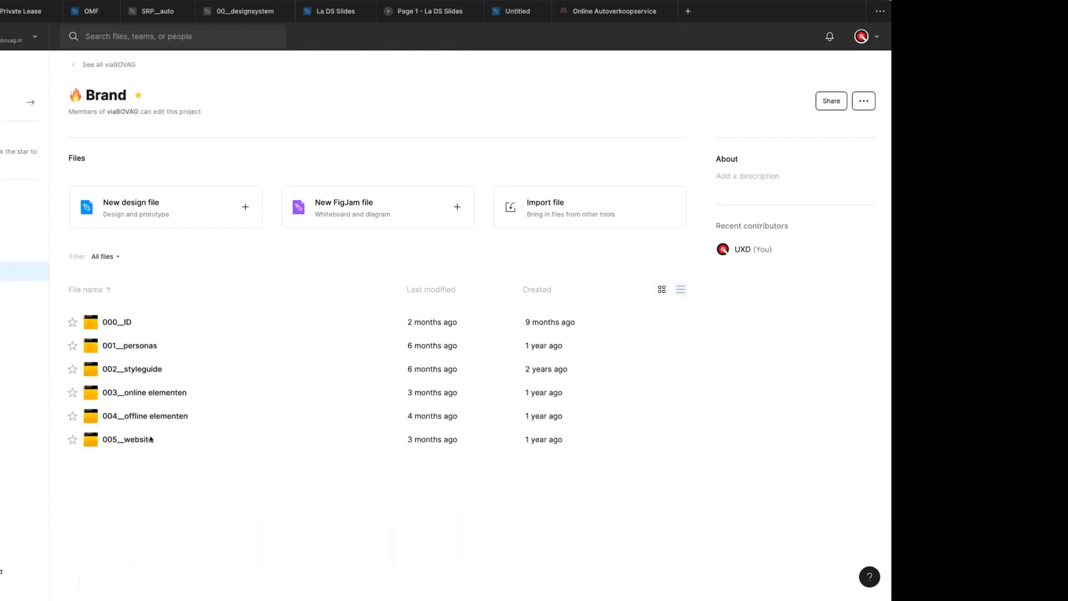
- Switch the file browser to the CORE project's file list
{"action": "left_click", "coordinate": [127, 440]}
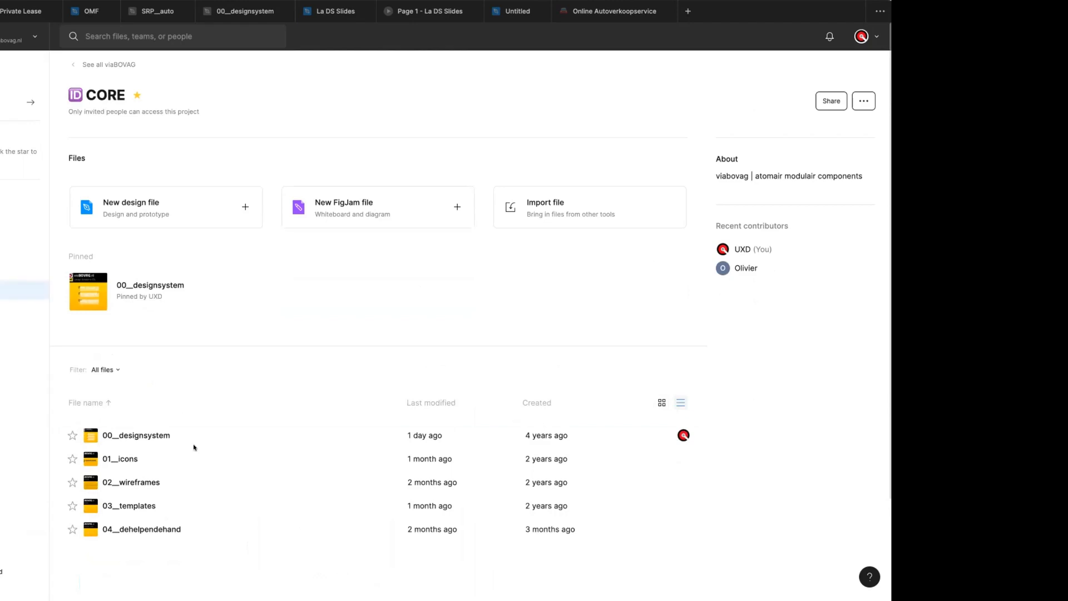
- Open the 03__templates and 02__wireframes files from the CORE project list
{"action": "scroll", "scroll_direction": "down", "scroll_amount": 3}
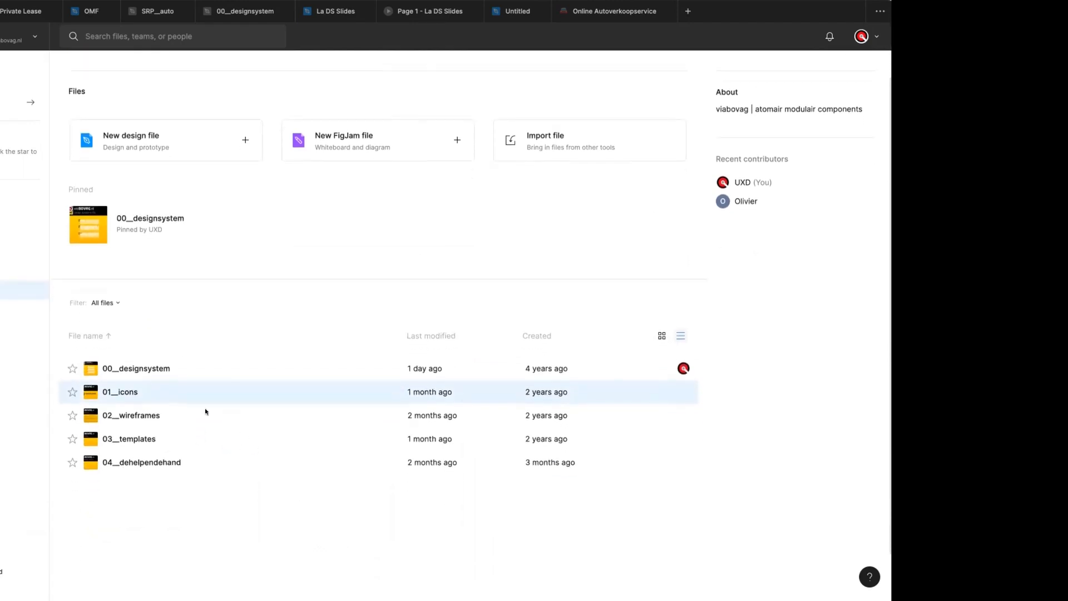
{"action": "mouse_move", "coordinate": [174, 412]}
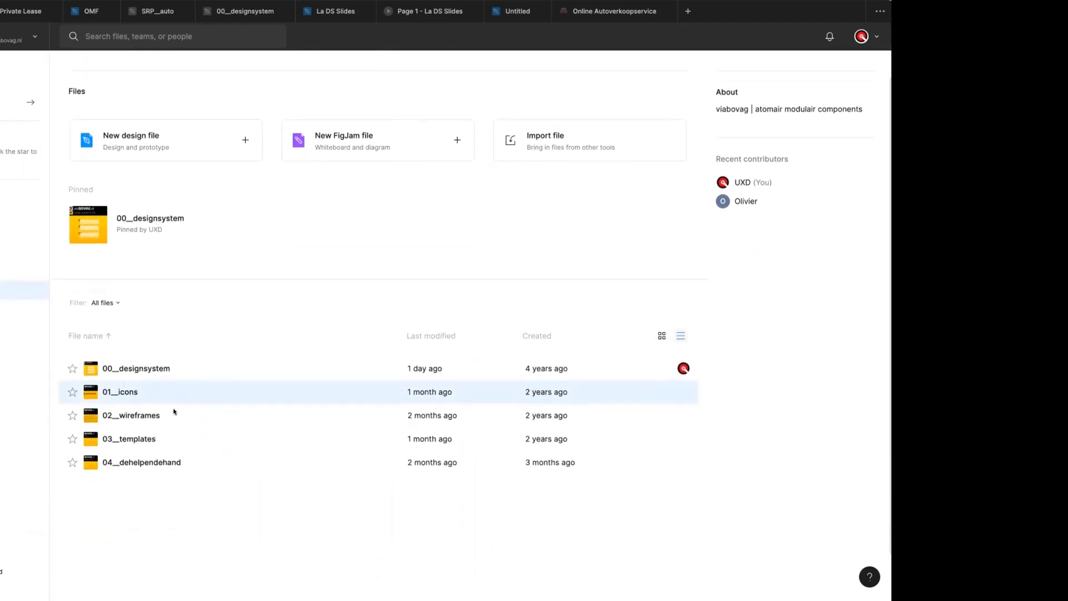
{"action": "mouse_move", "coordinate": [141, 438]}
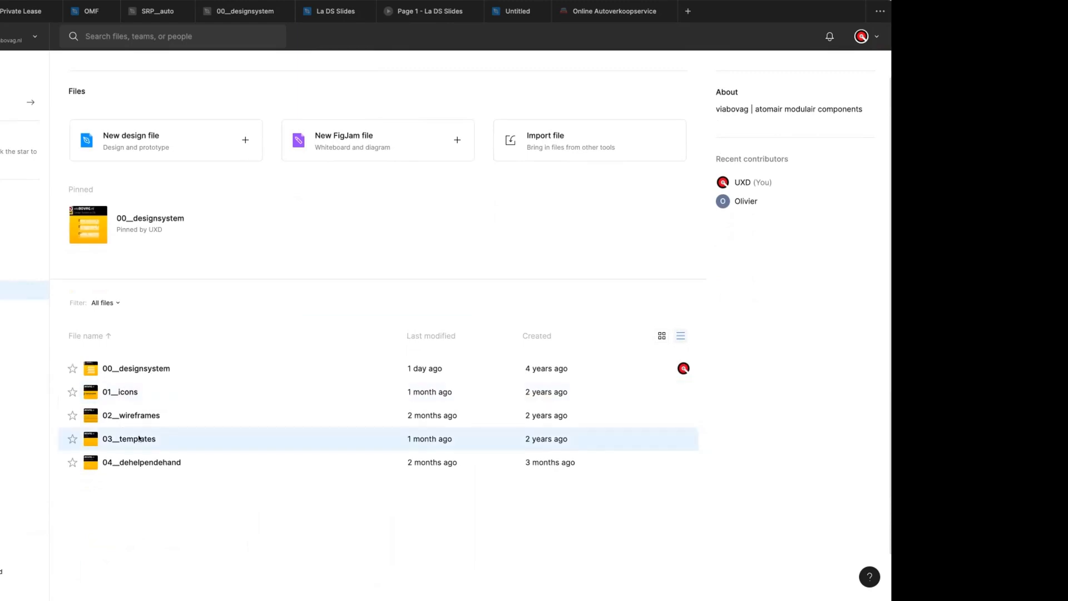
{"action": "mouse_move", "coordinate": [125, 400]}
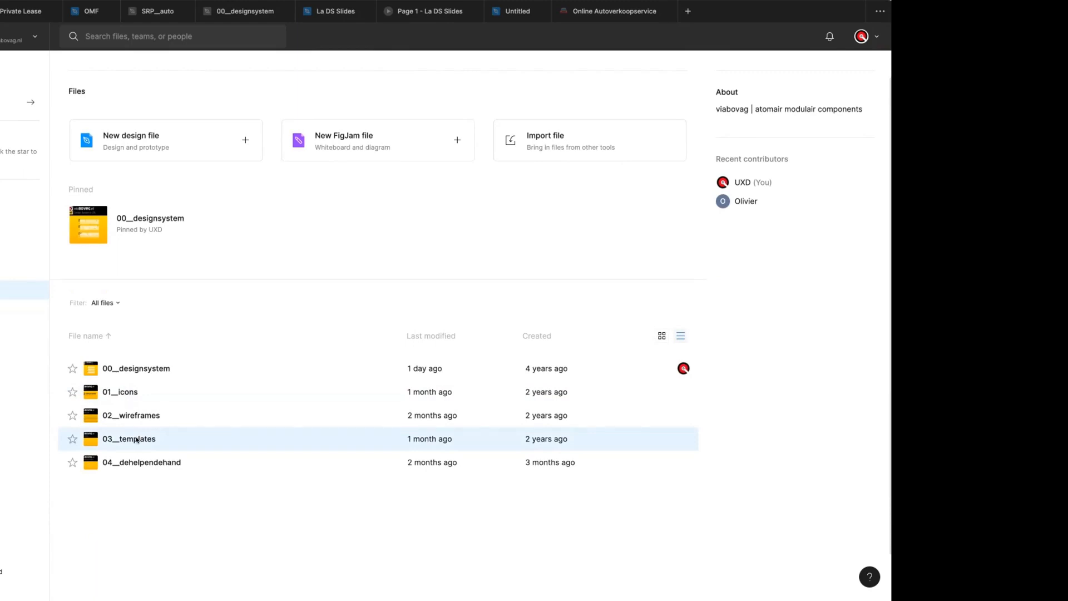
{"action": "double_click", "coordinate": [129, 439]}
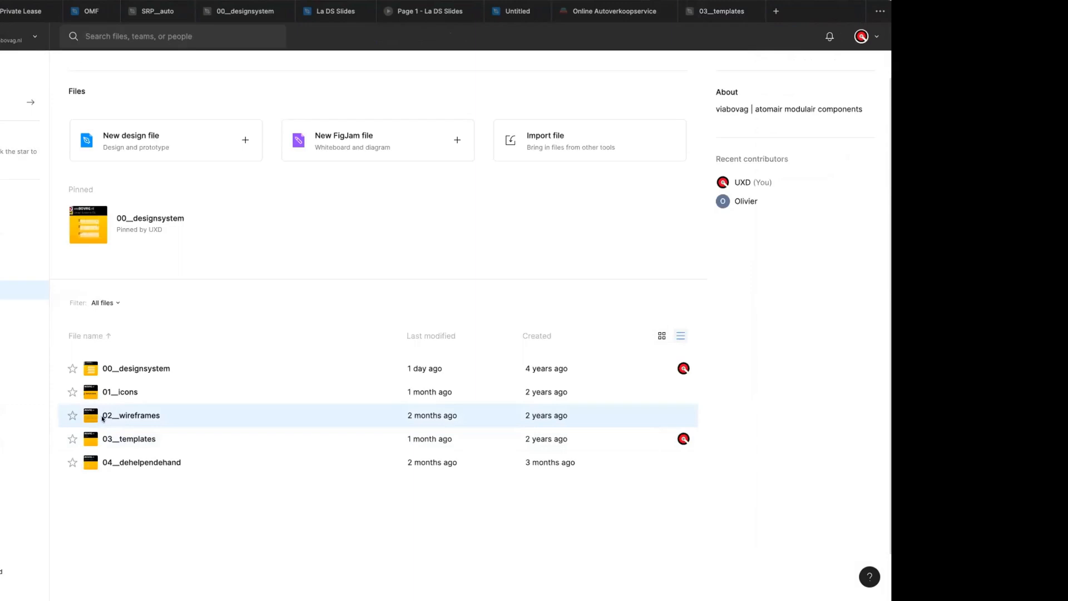
{"action": "double_click", "coordinate": [130, 415]}
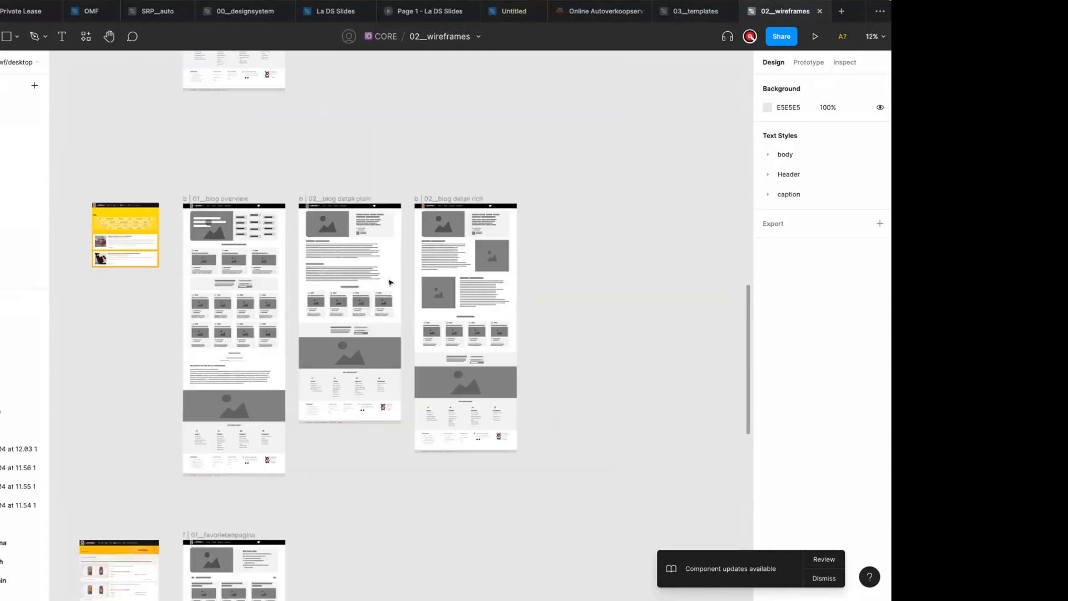
- Centre the blog overview and blog detail wireframes and deselect the frame
{"action": "left_click", "coordinate": [125, 234]}
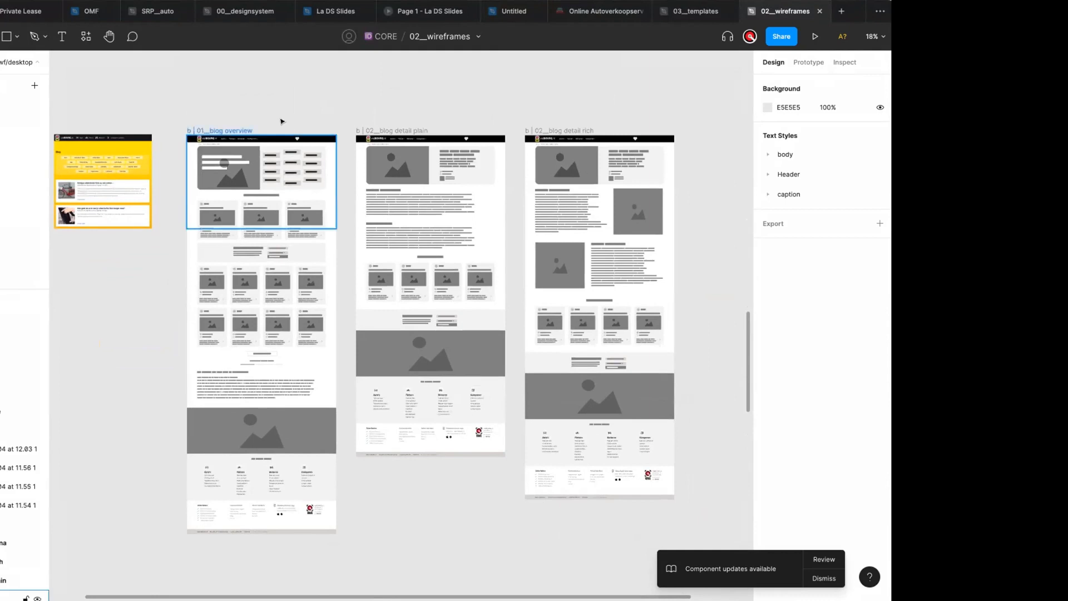
{"action": "left_click", "coordinate": [412, 524]}
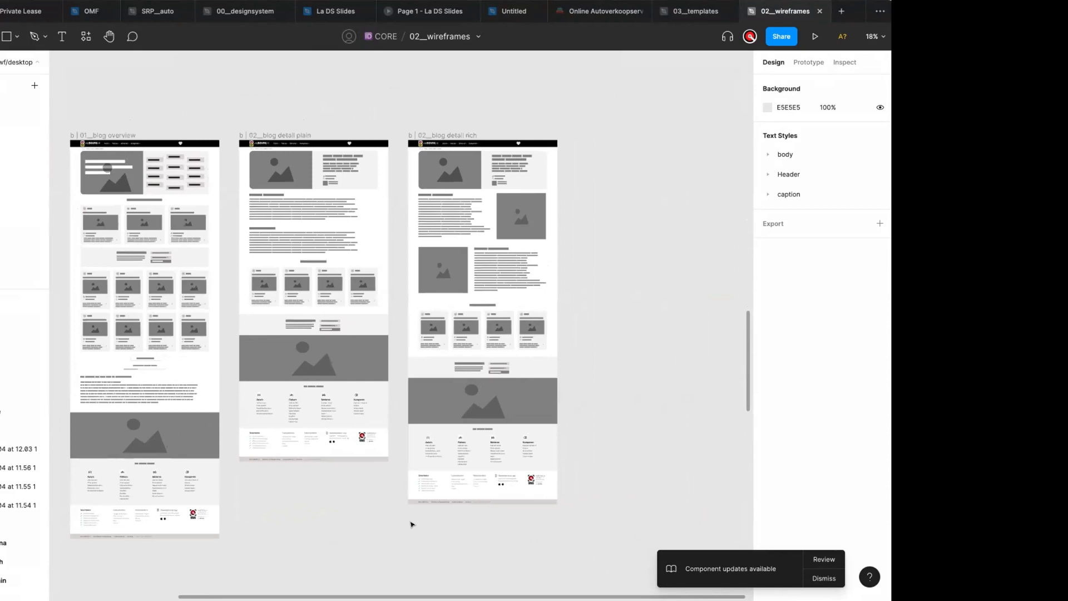
{"action": "mouse_move", "coordinate": [126, 113]}
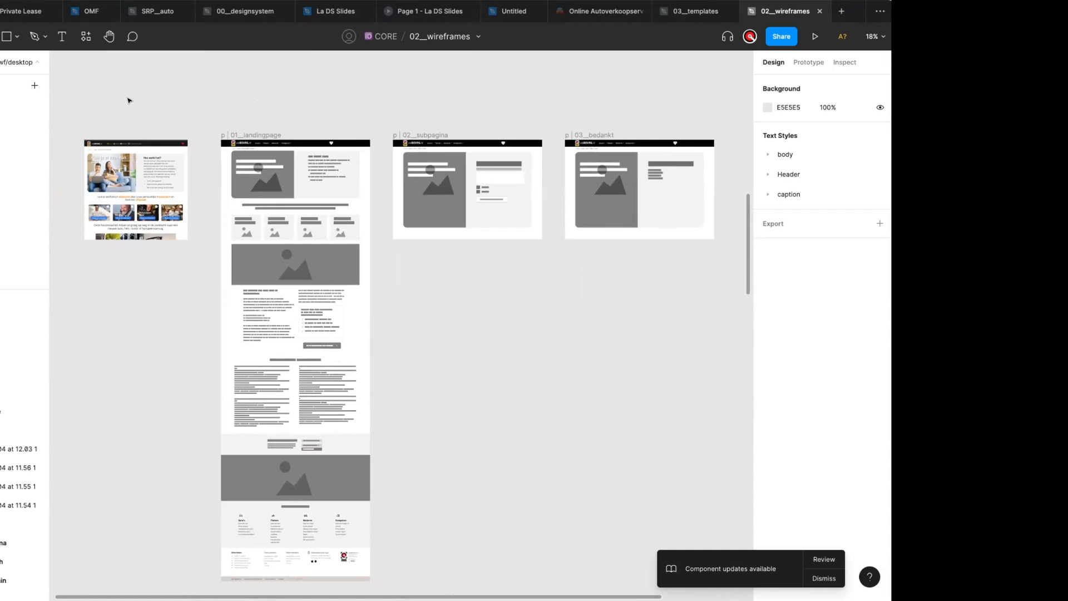
{"action": "mouse_move", "coordinate": [131, 99]}
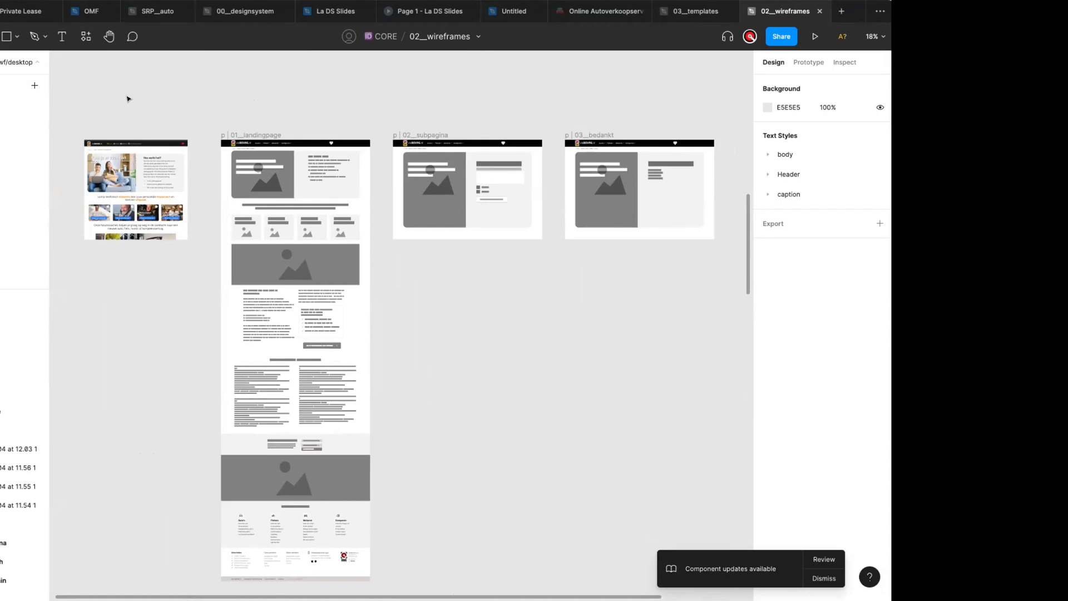
{"action": "mouse_move", "coordinate": [224, 64]}
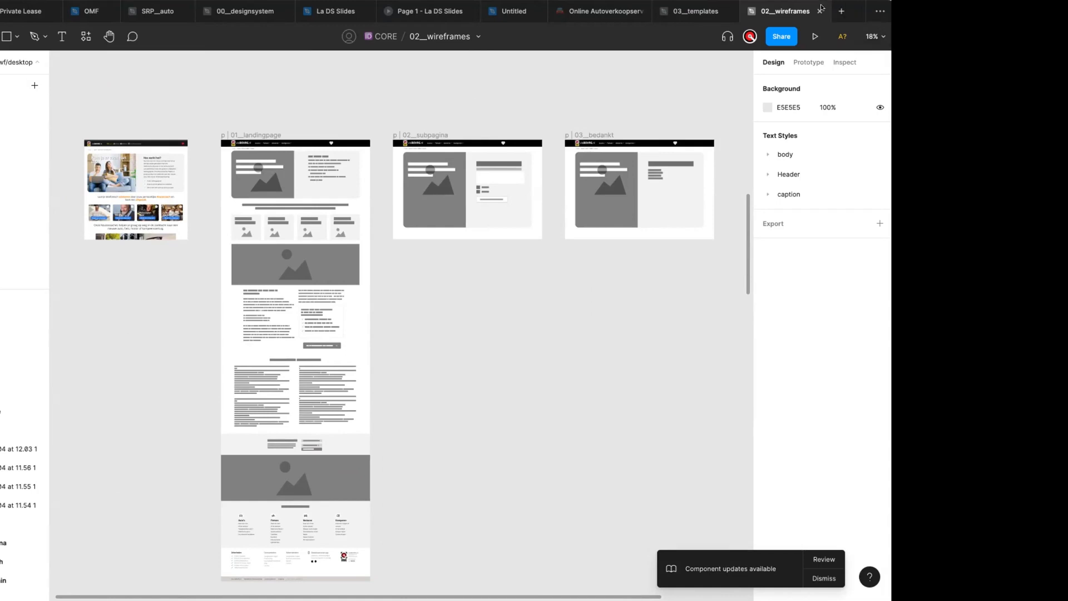
- Close the 02__wireframes file, returning to 03__templates
{"action": "left_click", "coordinate": [694, 11]}
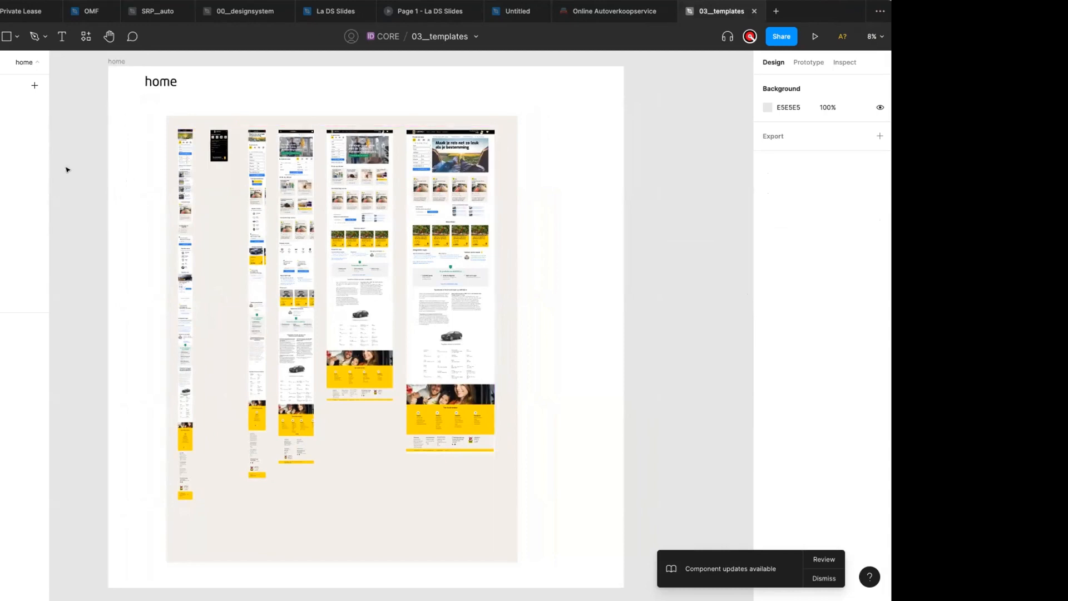
{"action": "mouse_move", "coordinate": [75, 216]}
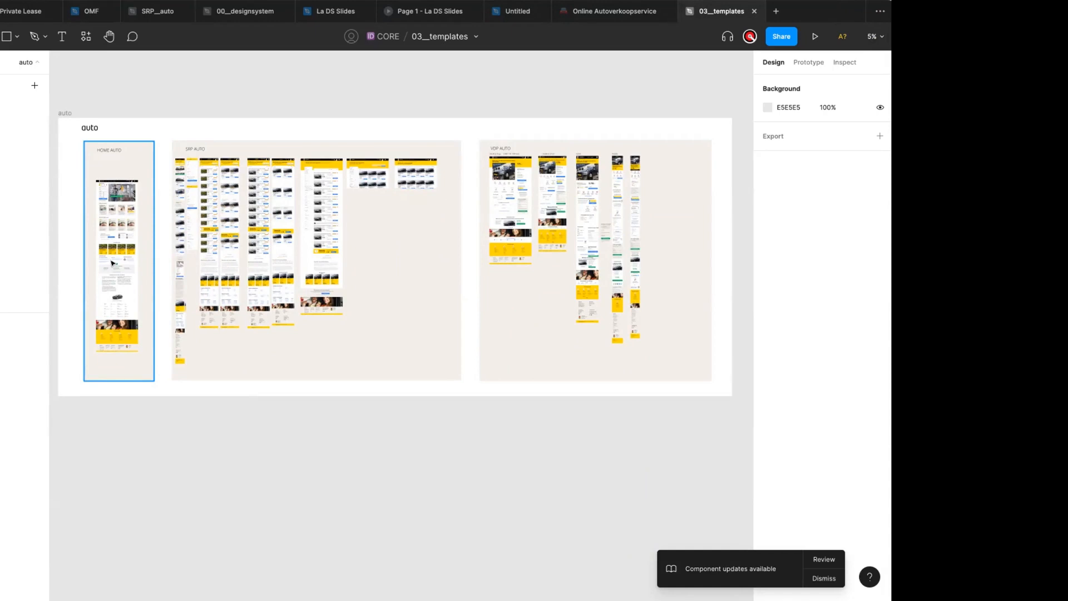
{"action": "mouse_move", "coordinate": [179, 111]}
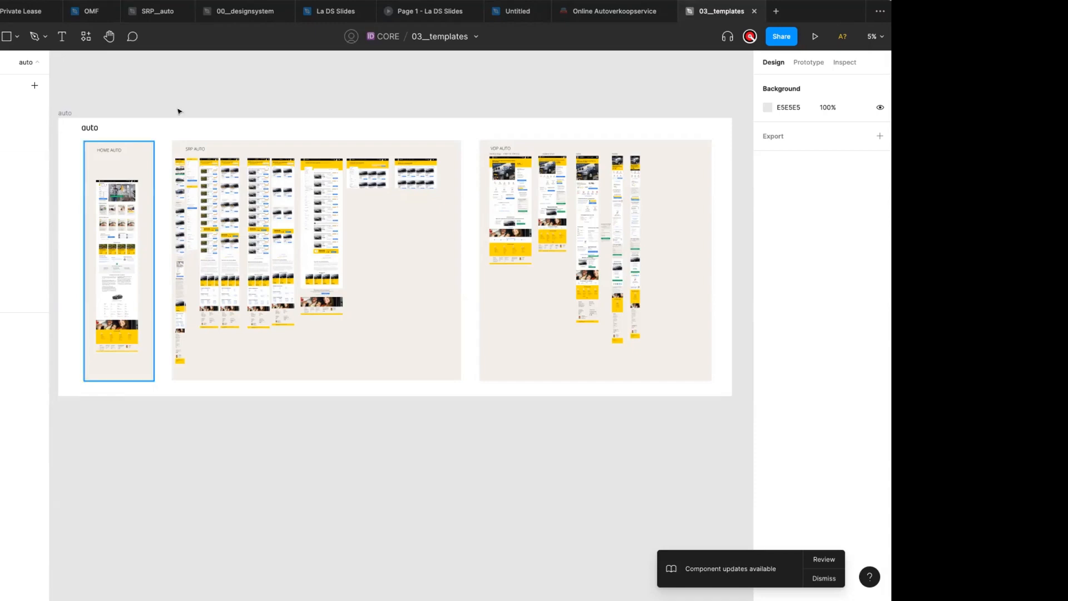
- Deselect the HOME AUTO frame and switch back to the La DS Slides presentation
{"action": "left_click", "coordinate": [197, 80]}
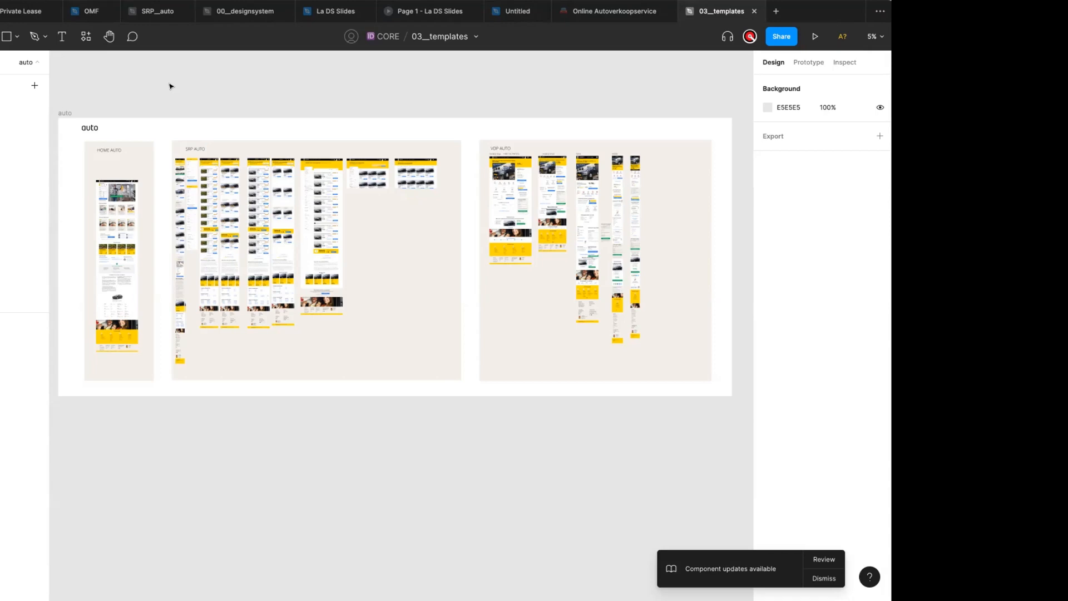
{"action": "mouse_move", "coordinate": [261, 82]}
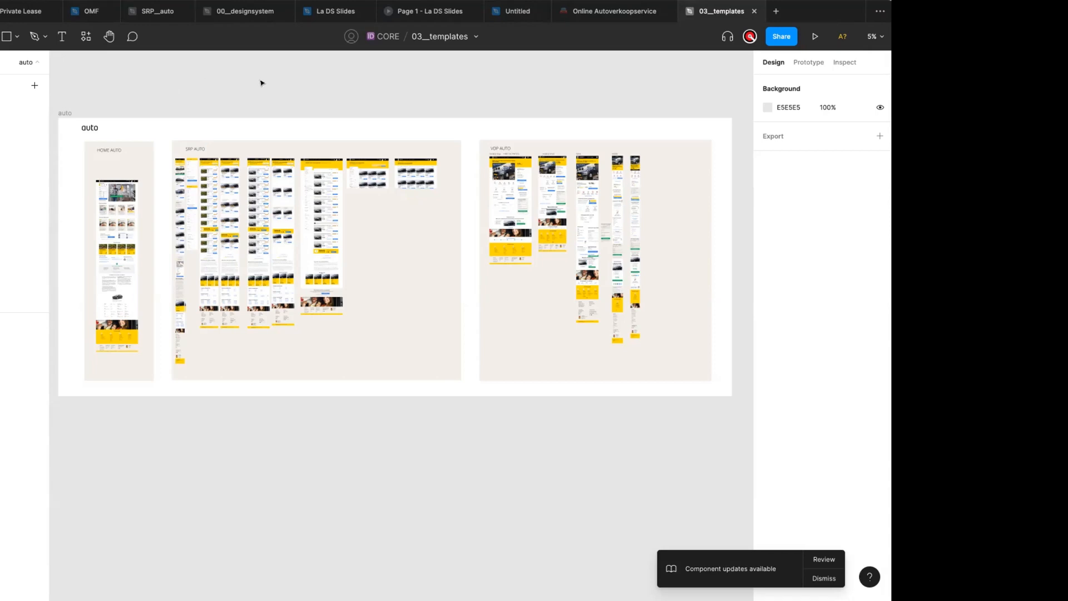
{"action": "mouse_move", "coordinate": [165, 89]}
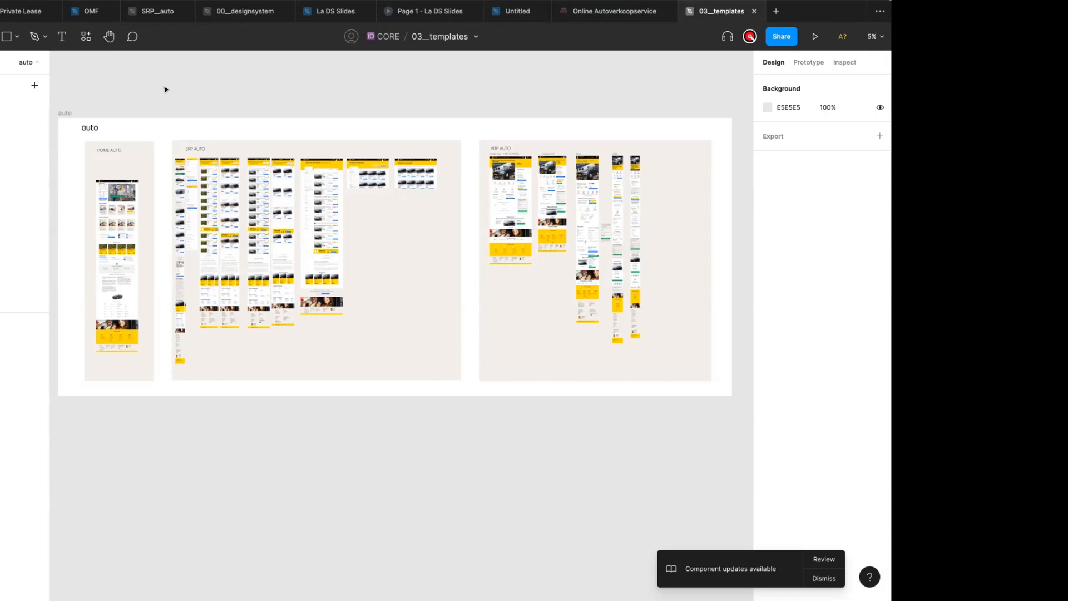
{"action": "mouse_move", "coordinate": [686, 54]}
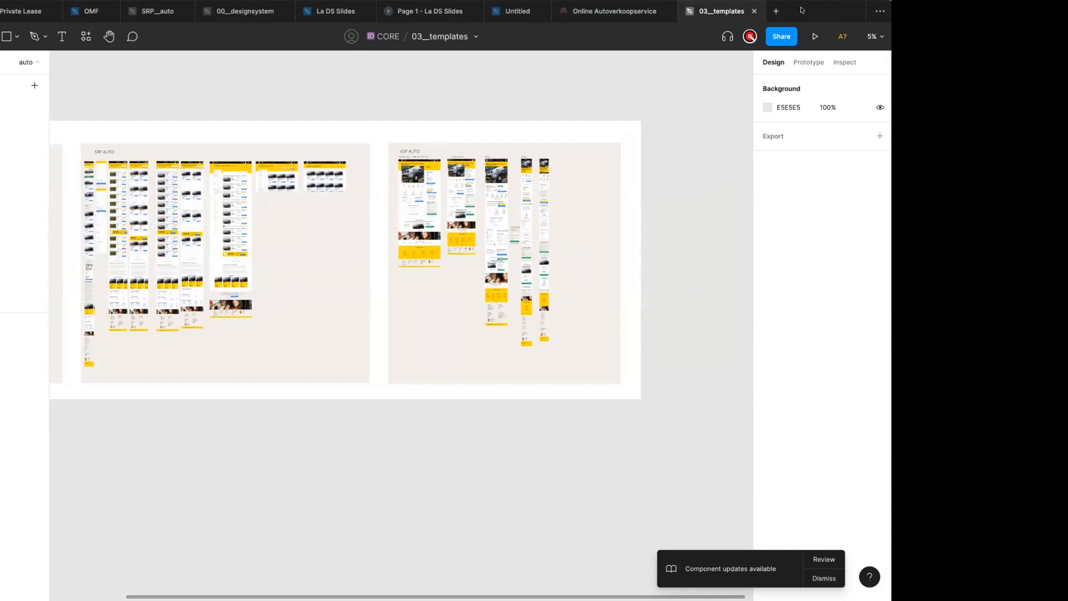
{"action": "mouse_move", "coordinate": [815, 10]}
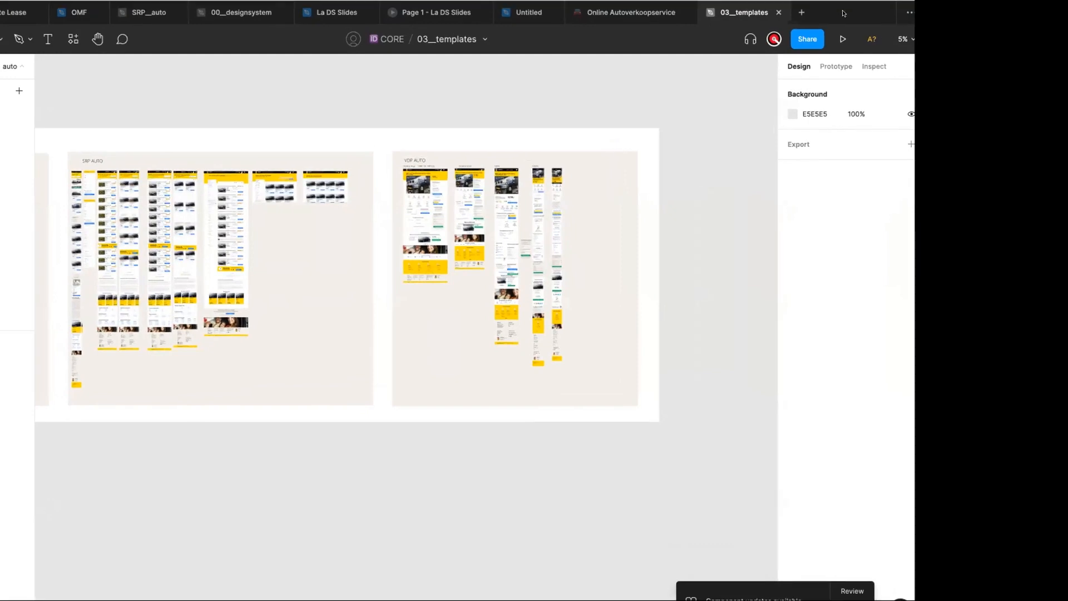
{"action": "left_click", "coordinate": [434, 12]}
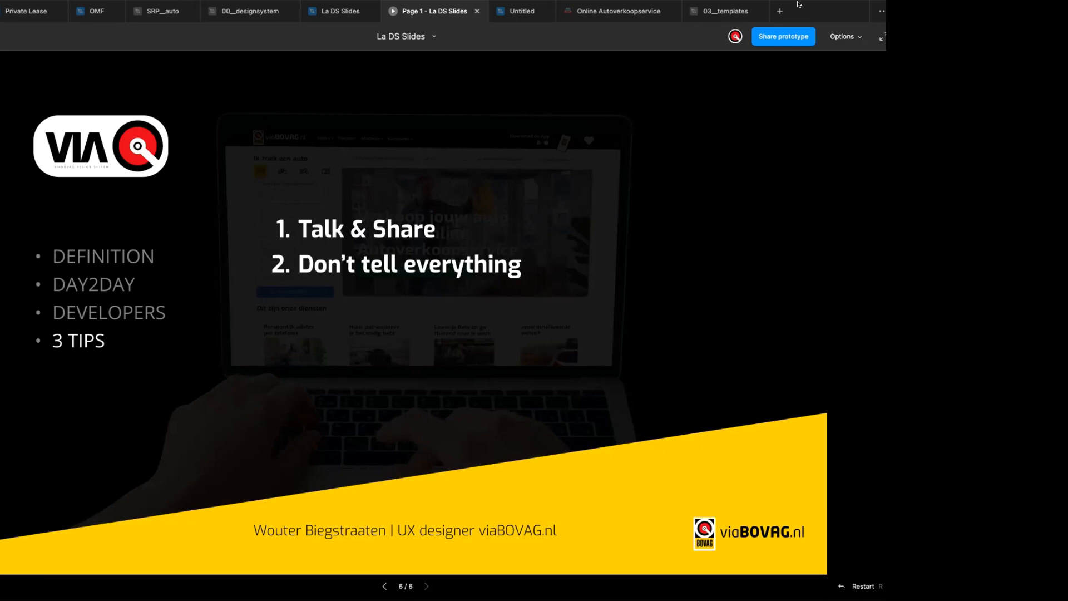
{"action": "mouse_move", "coordinate": [724, 62]}
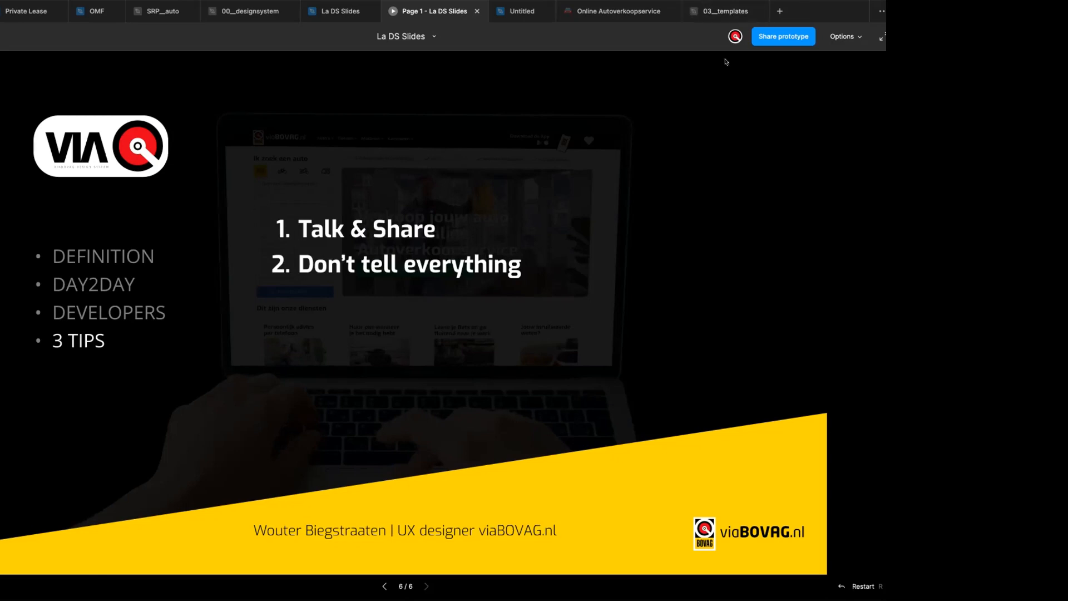
{"action": "mouse_move", "coordinate": [801, 194]}
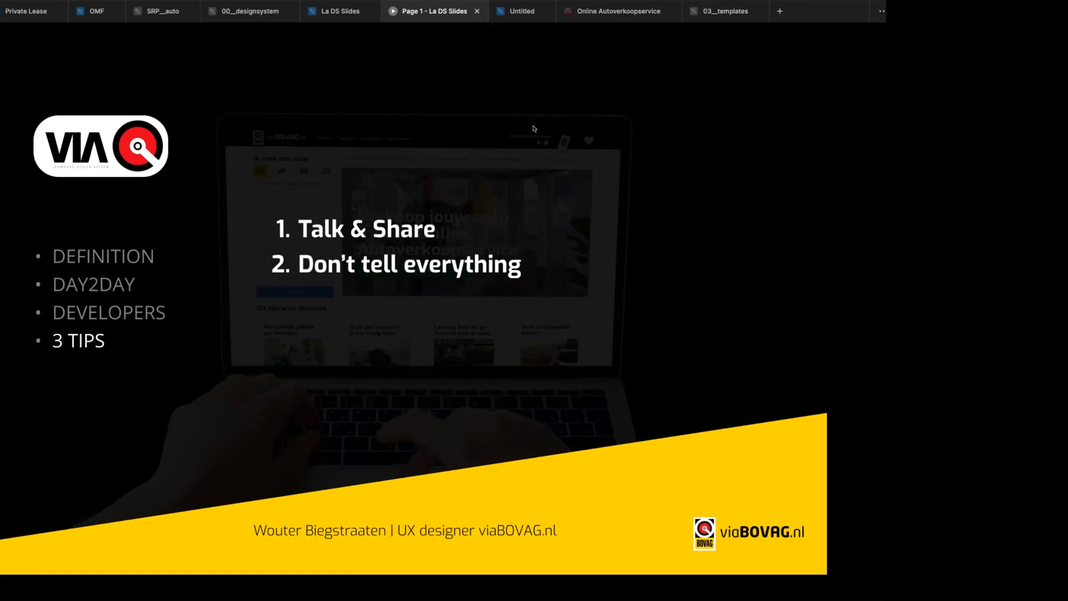
{"action": "mouse_move", "coordinate": [461, 322]}
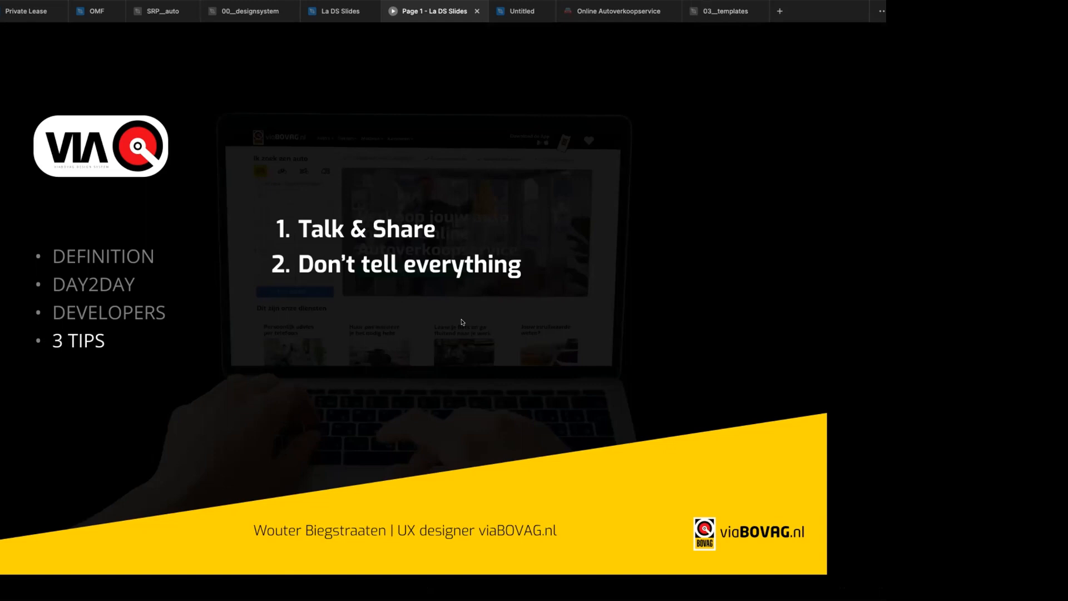
{"action": "mouse_move", "coordinate": [469, 388]}
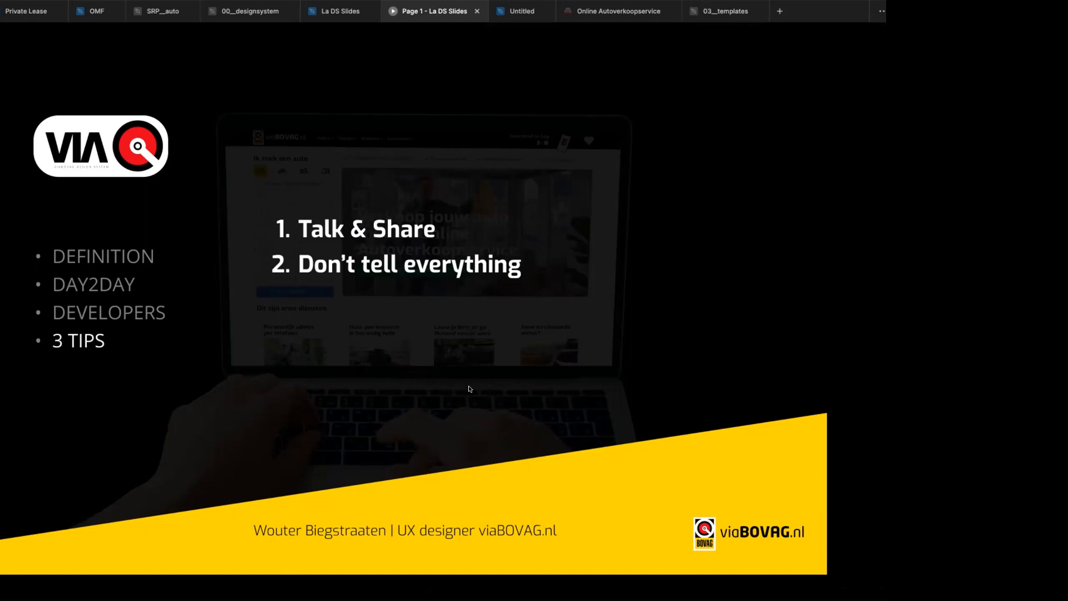
{"action": "mouse_move", "coordinate": [576, 126]}
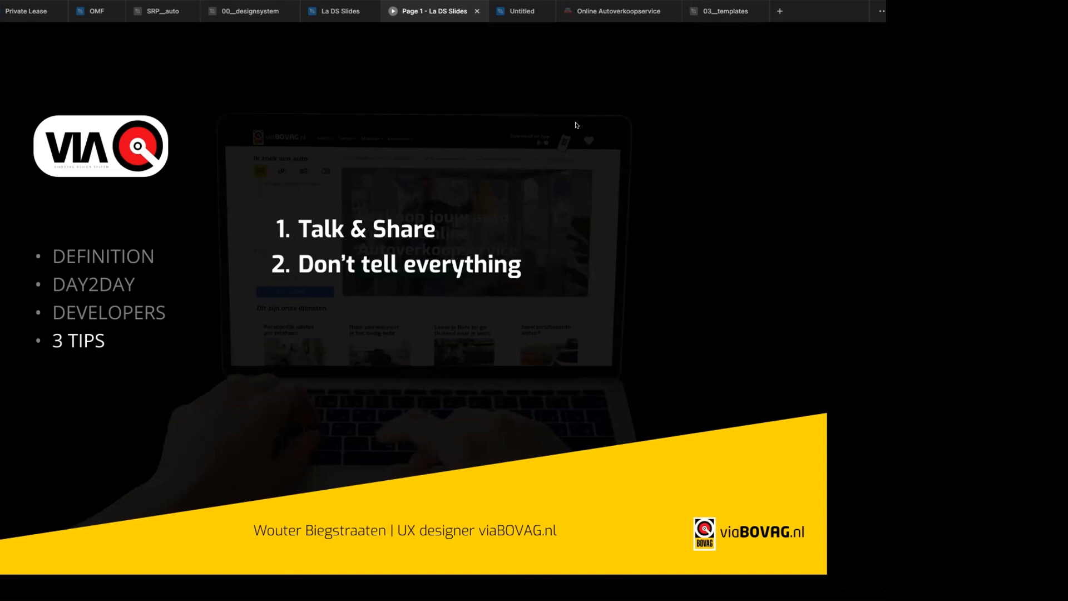
{"action": "mouse_move", "coordinate": [506, 110]}
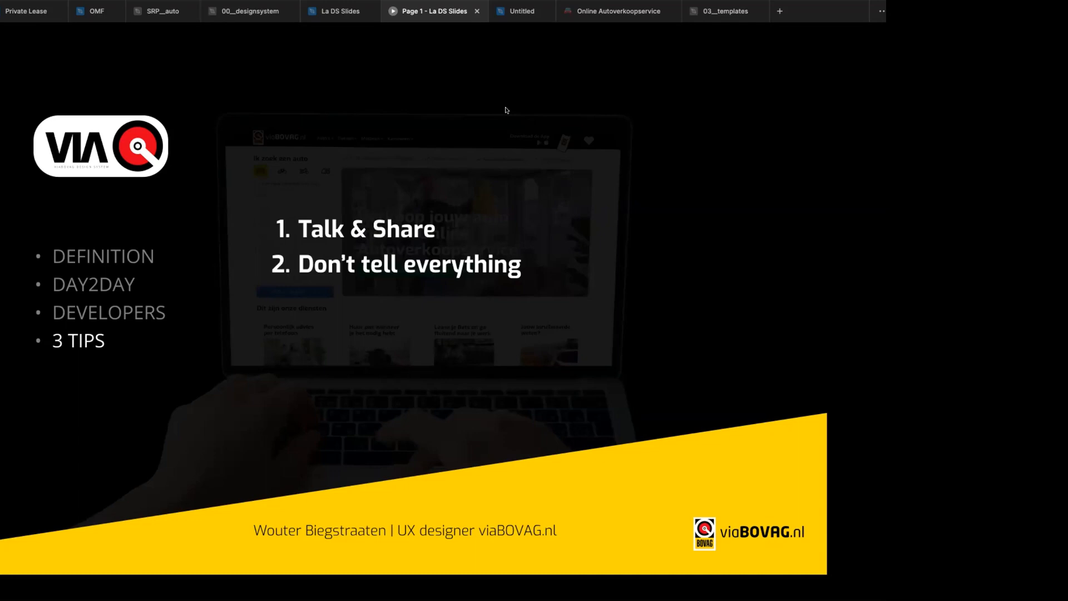
{"action": "mouse_move", "coordinate": [544, 512]}
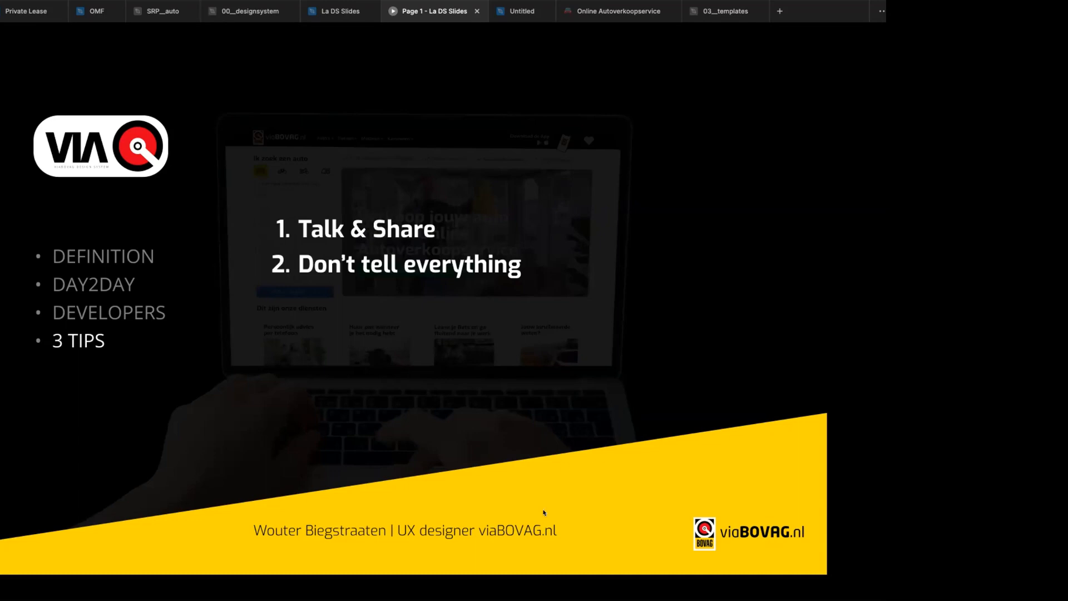
{"action": "mouse_move", "coordinate": [631, 552]}
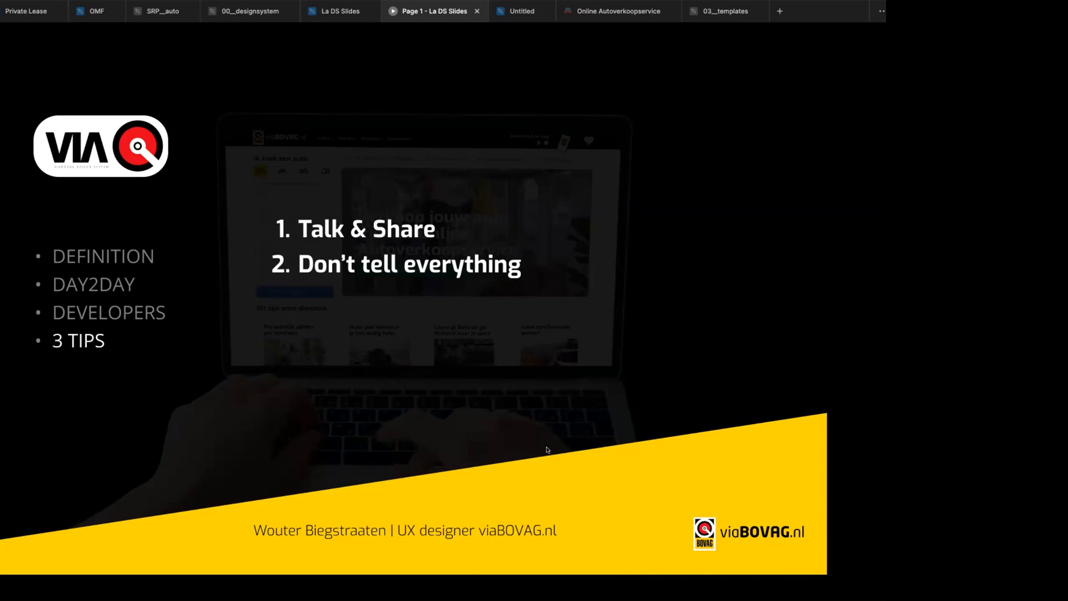
{"action": "mouse_move", "coordinate": [544, 287]}
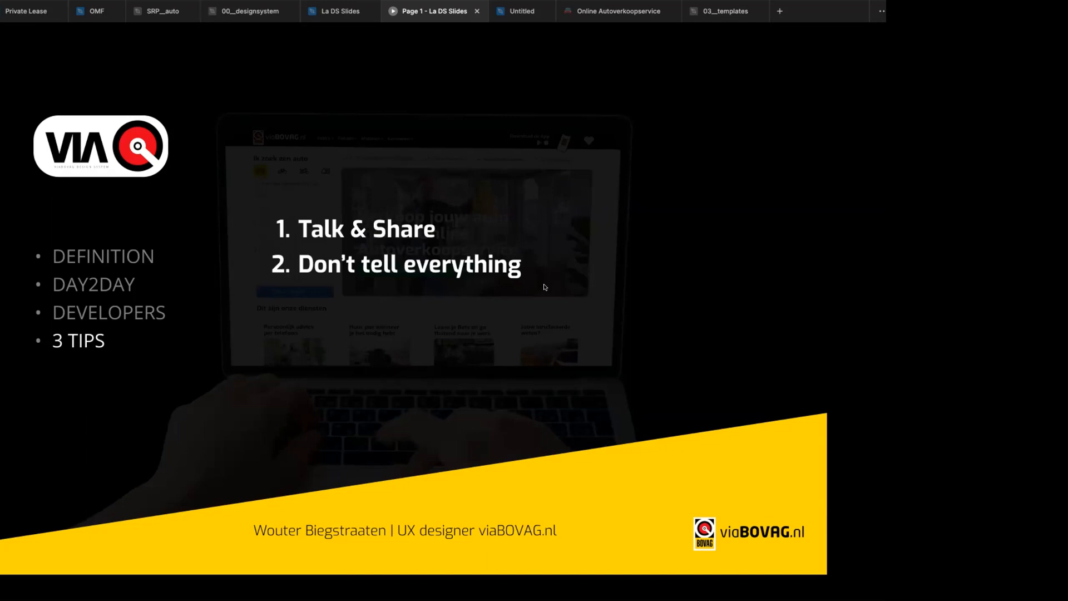
{"action": "mouse_move", "coordinate": [416, 81]}
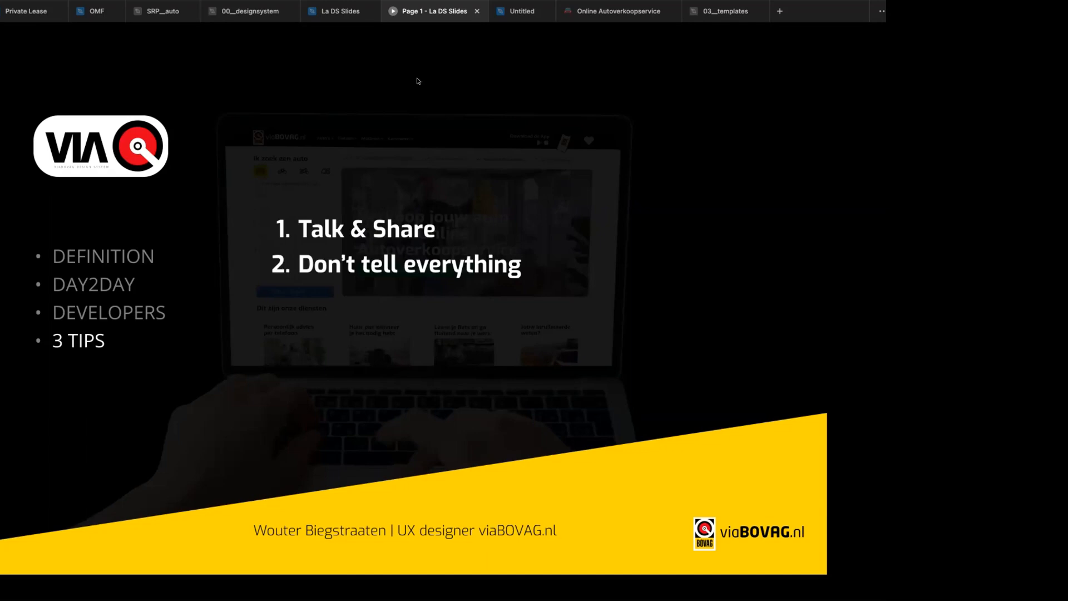
{"action": "mouse_move", "coordinate": [640, 482]}
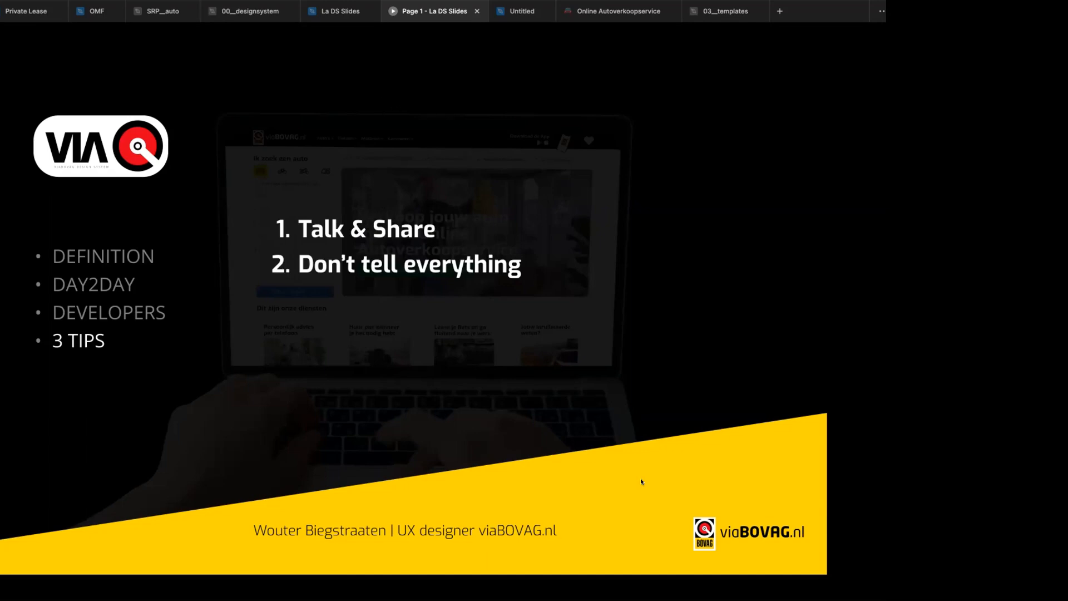
{"action": "mouse_move", "coordinate": [641, 65]}
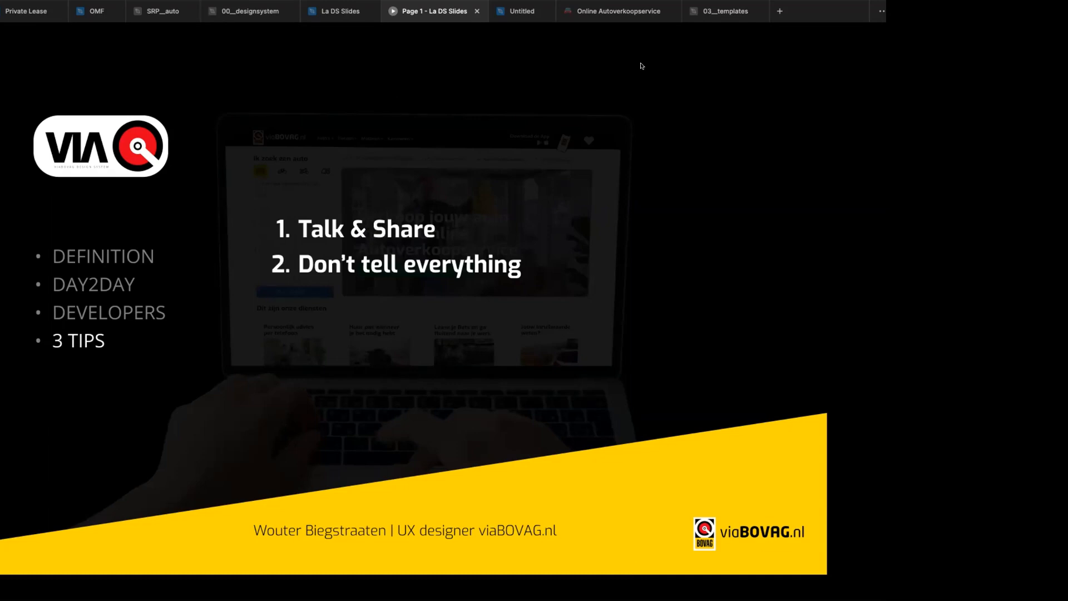
{"action": "mouse_move", "coordinate": [641, 60]}
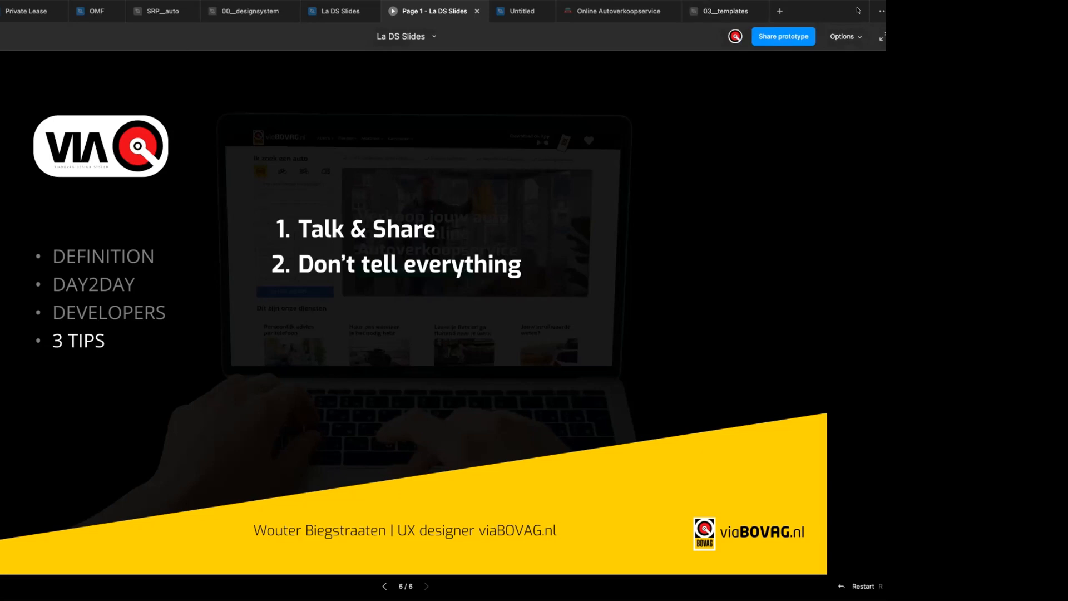
{"action": "left_click", "coordinate": [237, 11]}
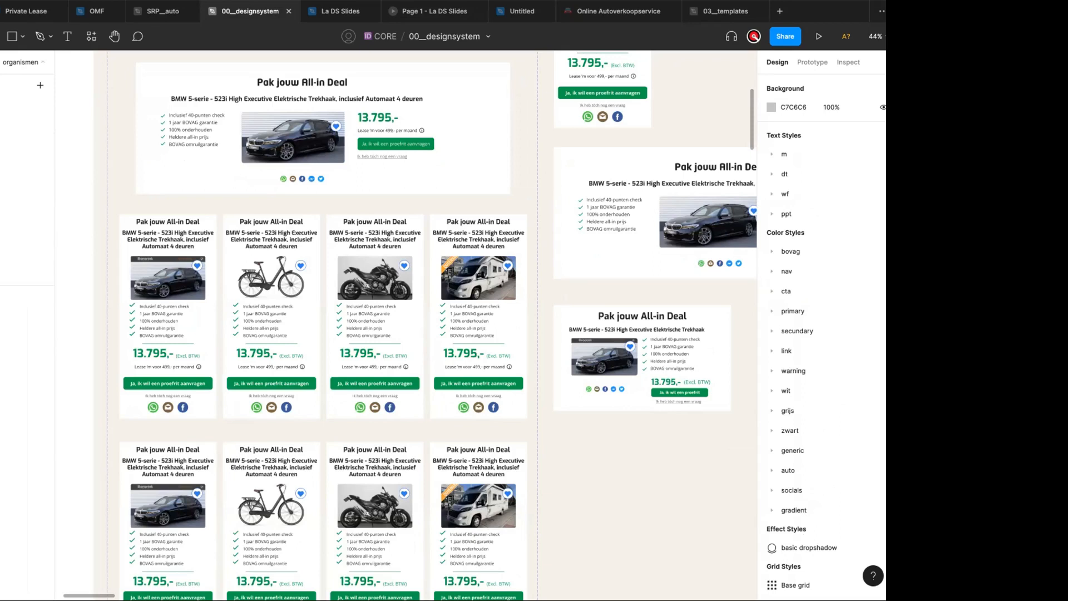
{"action": "mouse_move", "coordinate": [69, 89]}
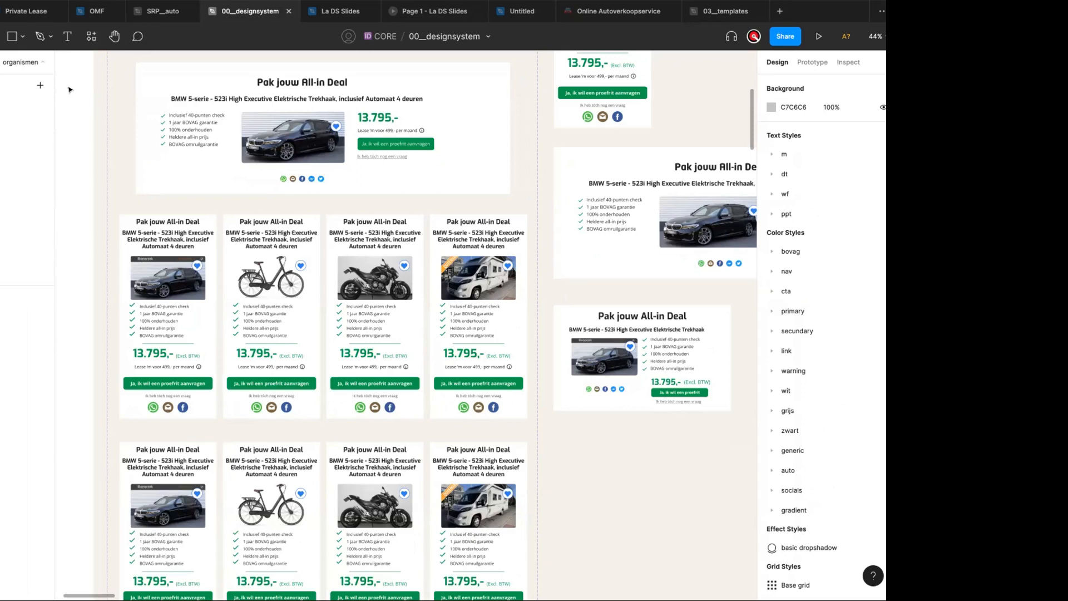
{"action": "mouse_move", "coordinate": [40, 10]}
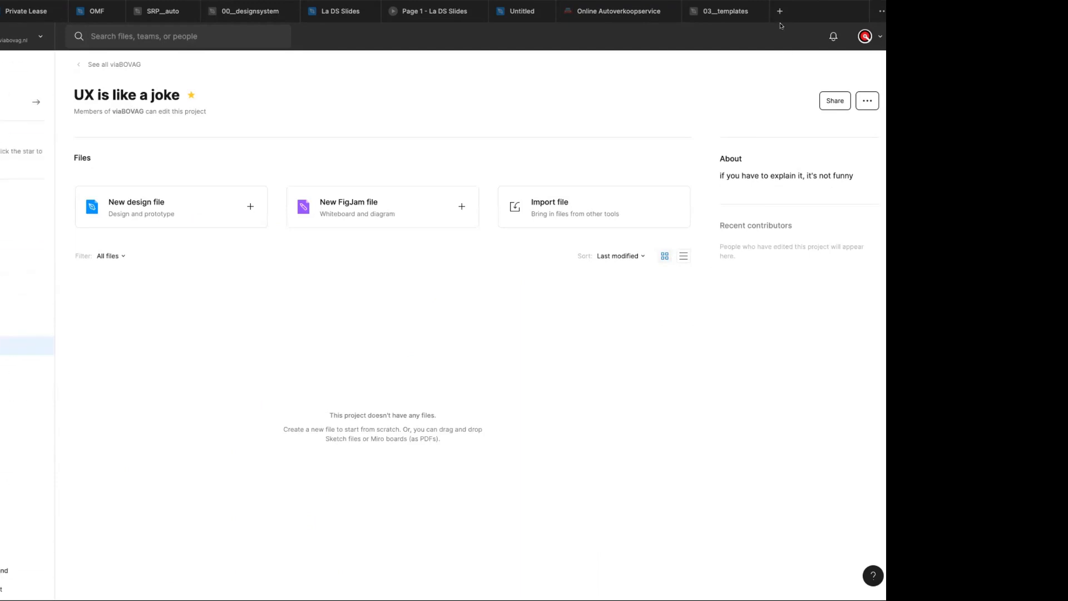
{"action": "left_click", "coordinate": [429, 11]}
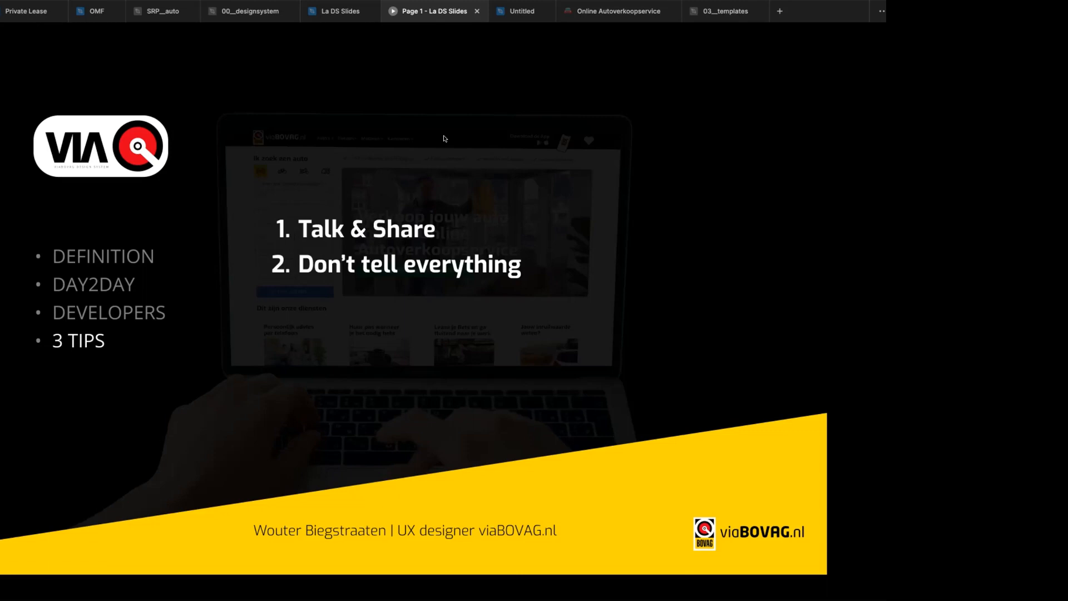
{"action": "mouse_move", "coordinate": [443, 130]}
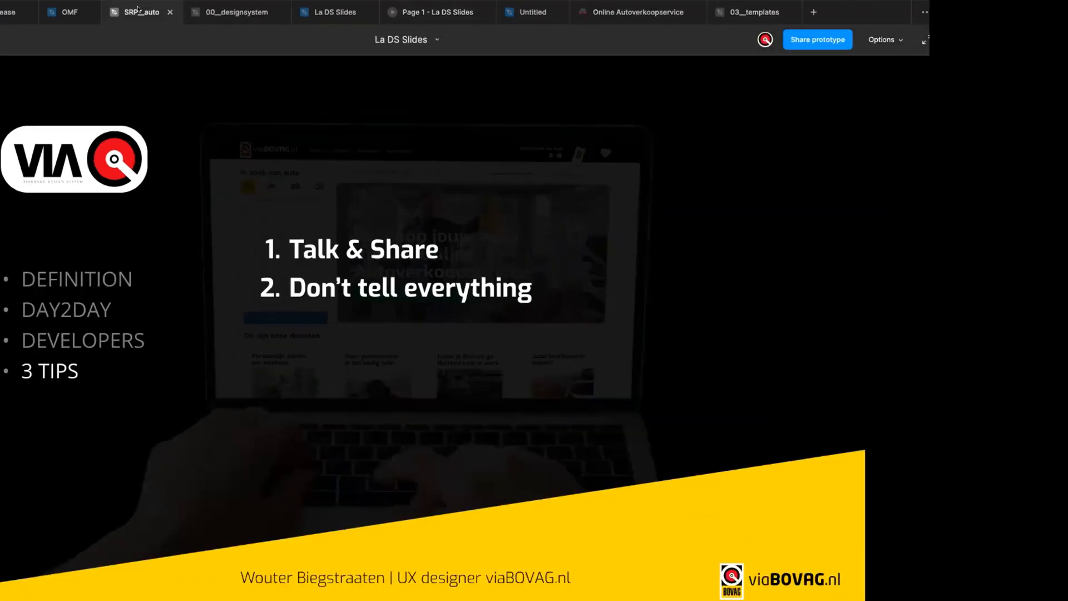
- Bring the SRP_auto design file to the front
{"action": "left_click", "coordinate": [140, 12]}
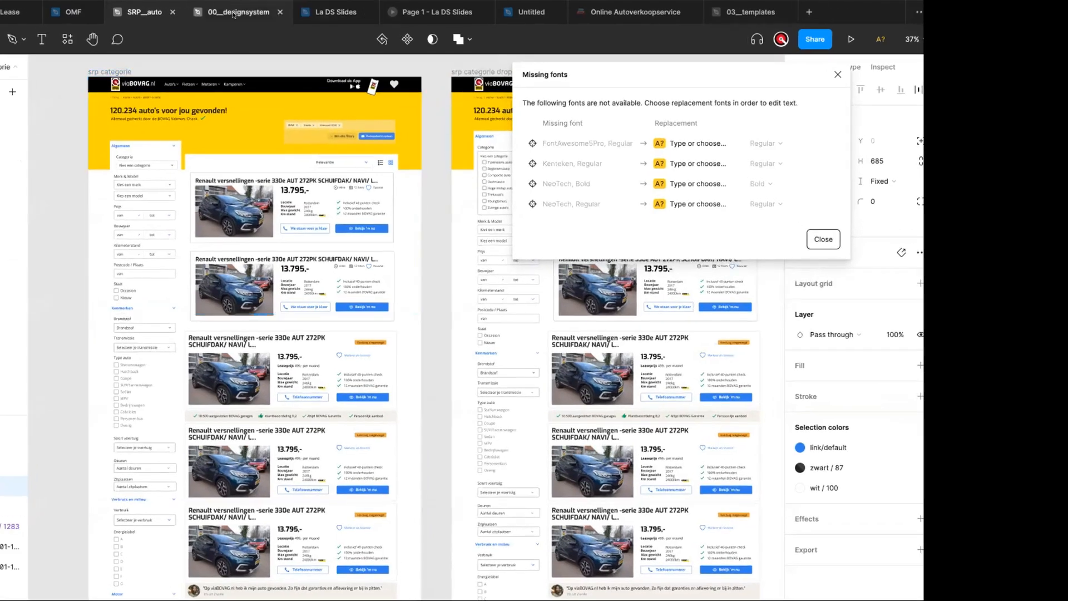
{"action": "left_click", "coordinate": [434, 11]}
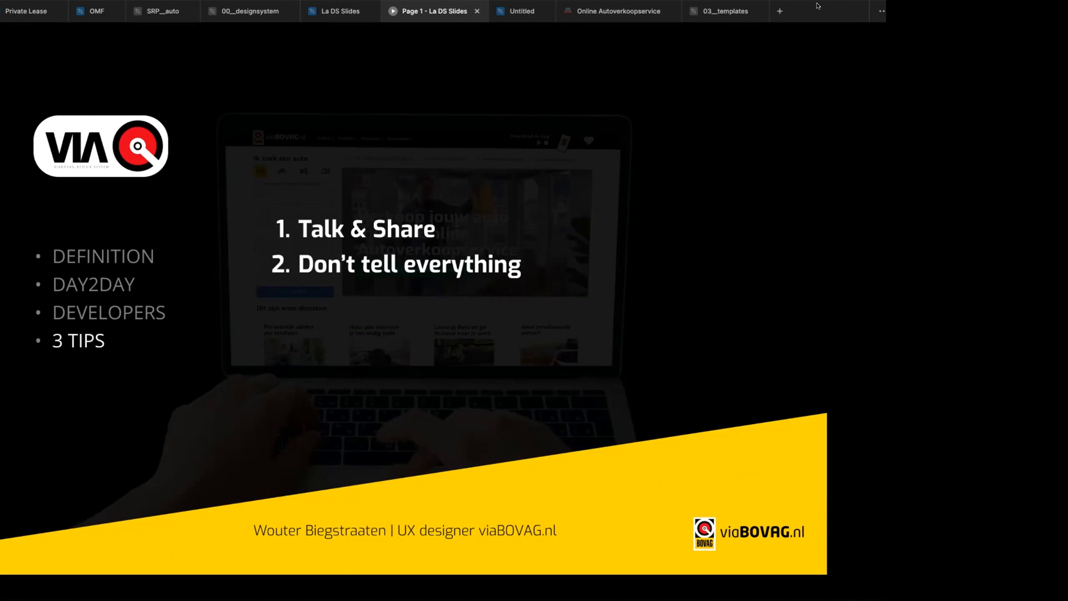
{"action": "mouse_move", "coordinate": [378, 101]}
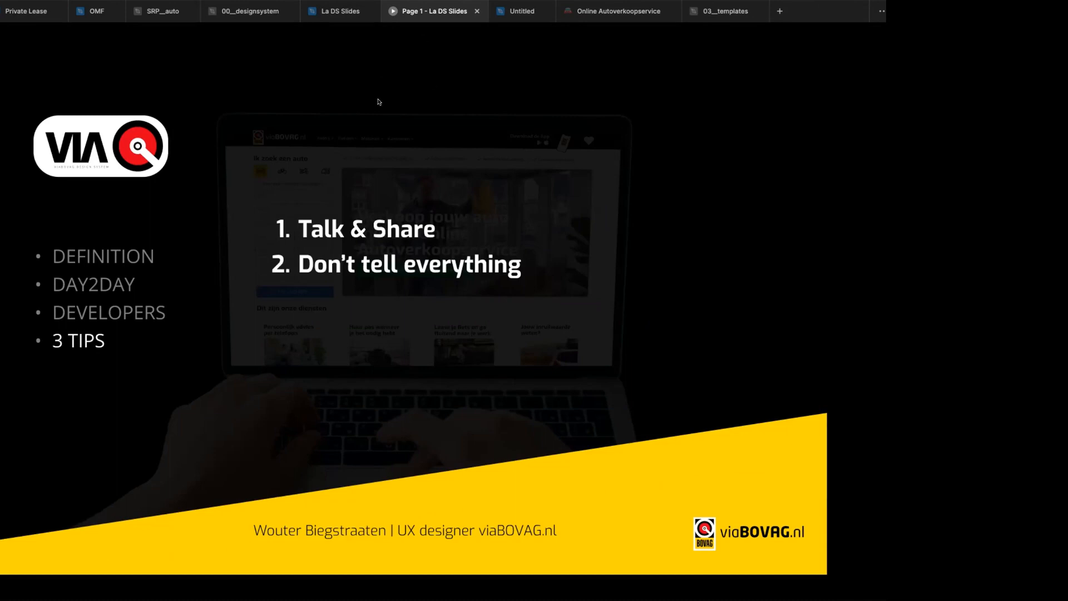
{"action": "mouse_move", "coordinate": [293, 145]}
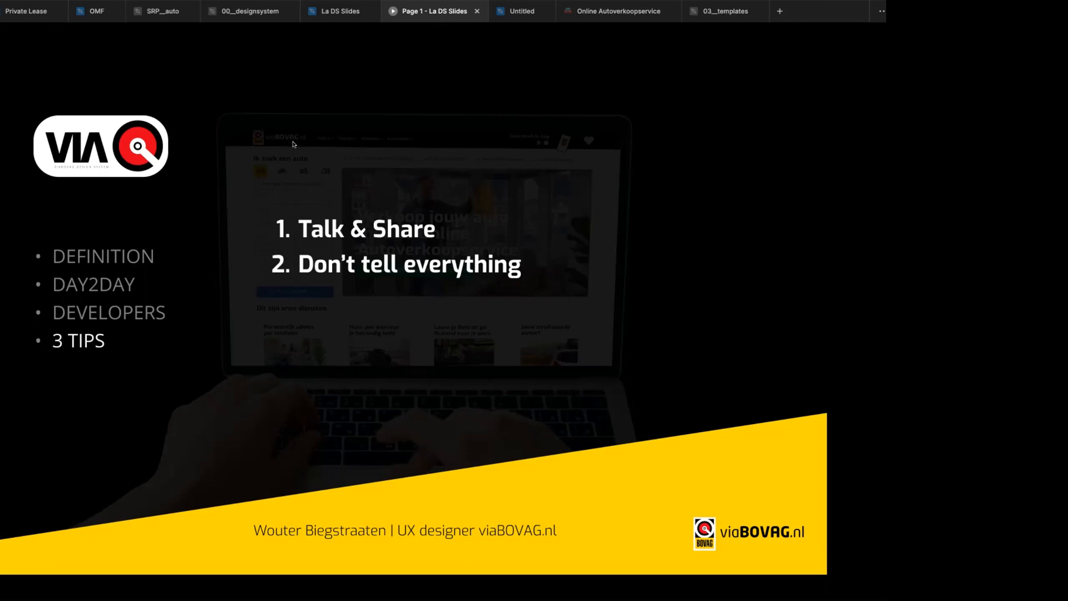
{"action": "mouse_move", "coordinate": [433, 94]}
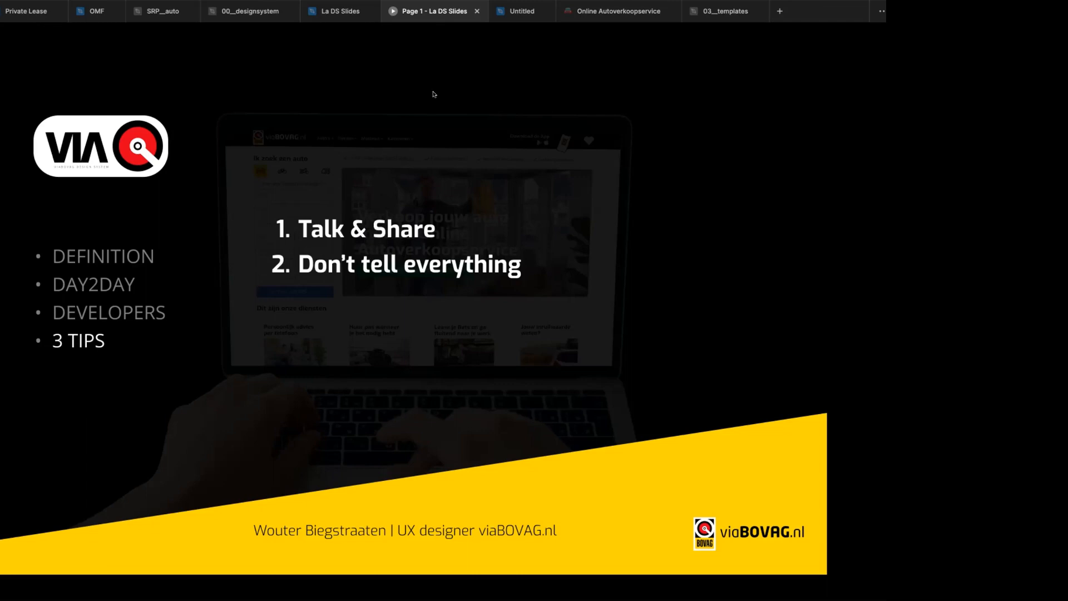
{"action": "mouse_move", "coordinate": [352, 116]}
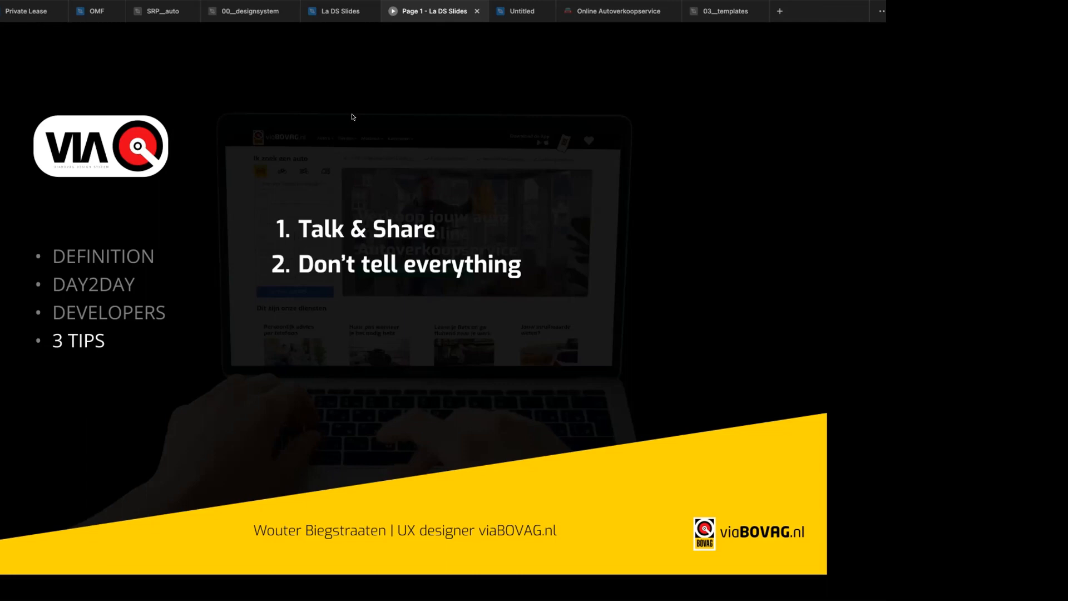
{"action": "mouse_move", "coordinate": [416, 119]}
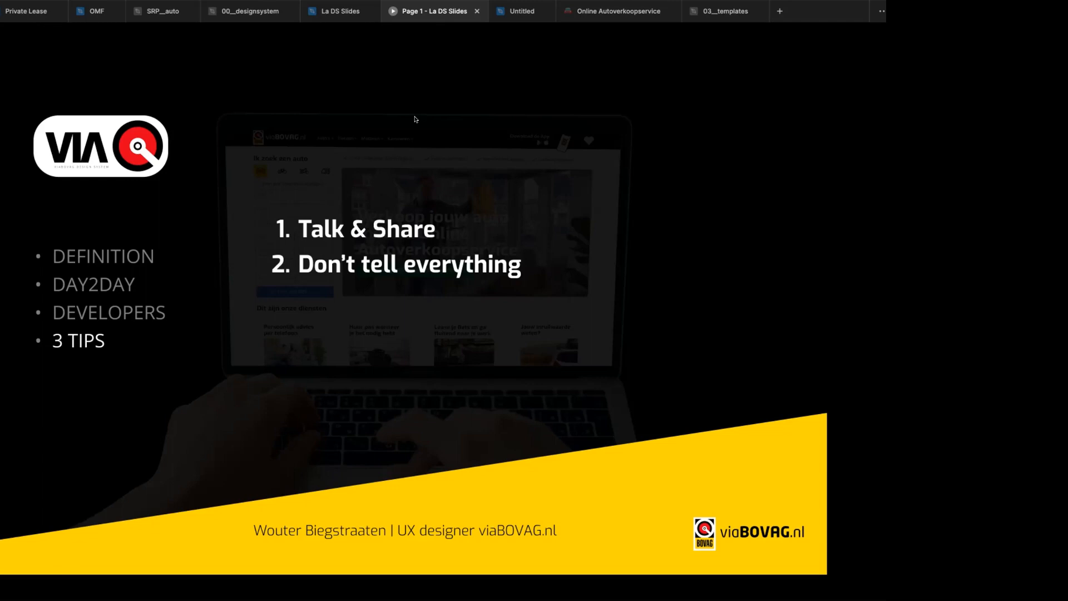
{"action": "mouse_move", "coordinate": [349, 108]}
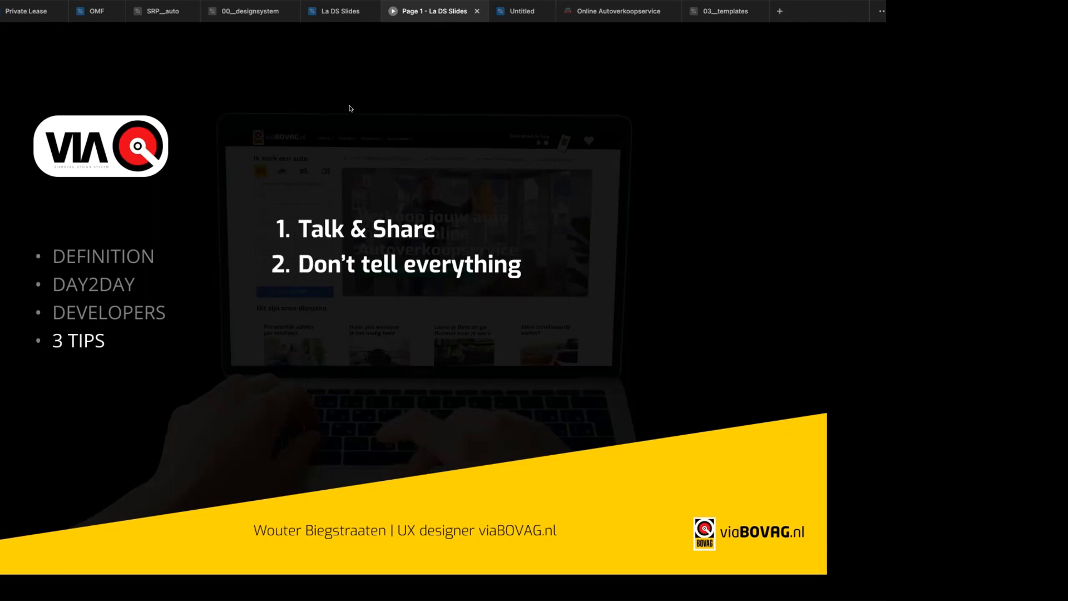
{"action": "mouse_move", "coordinate": [379, 103]}
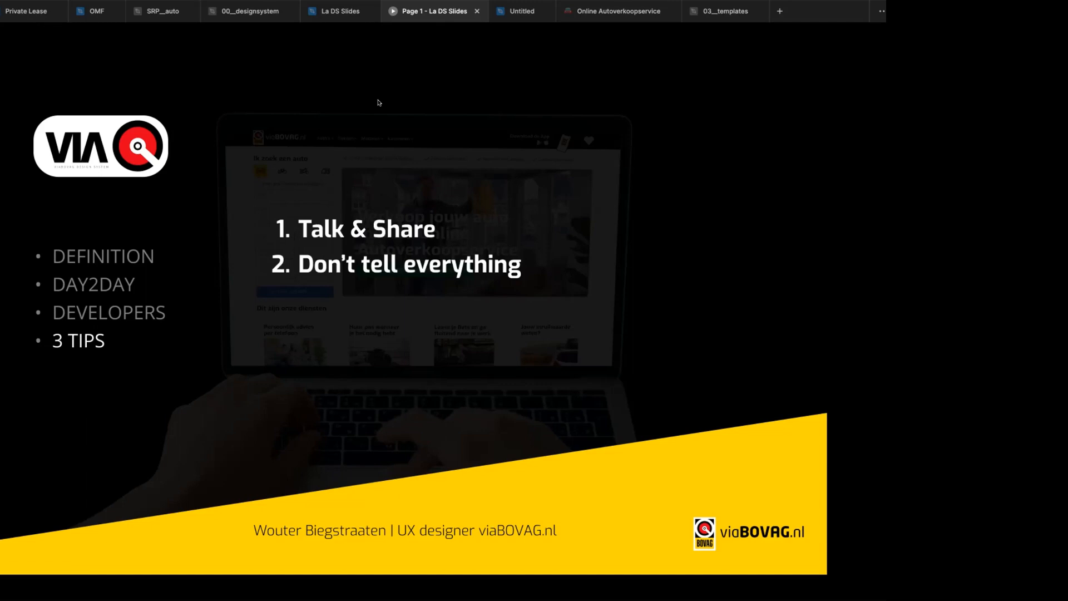
{"action": "mouse_move", "coordinate": [385, 79]}
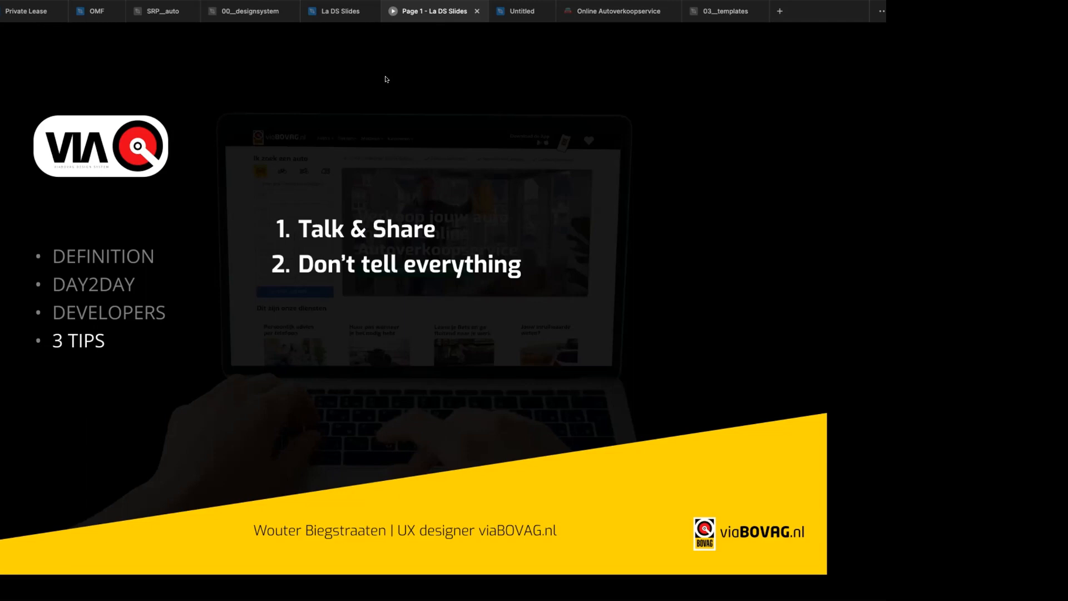